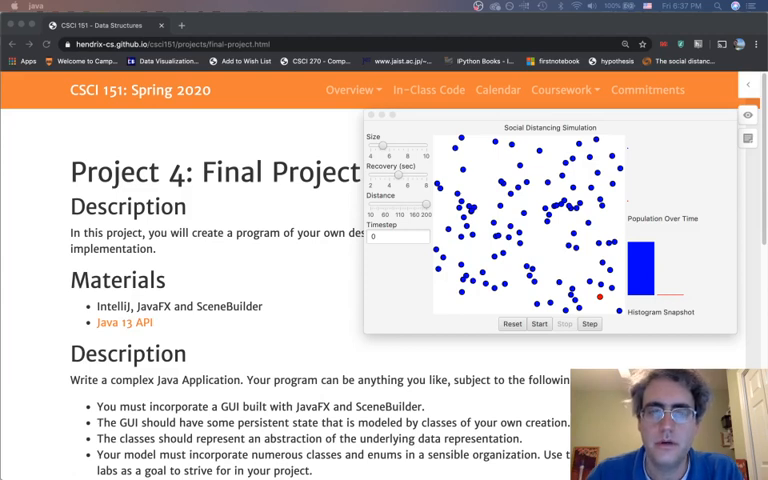
mouse_move(384, 308)
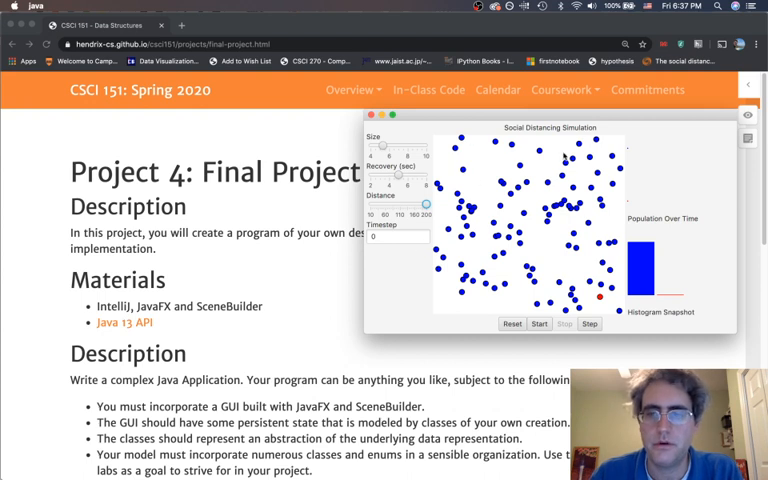
mouse_move(352, 208)
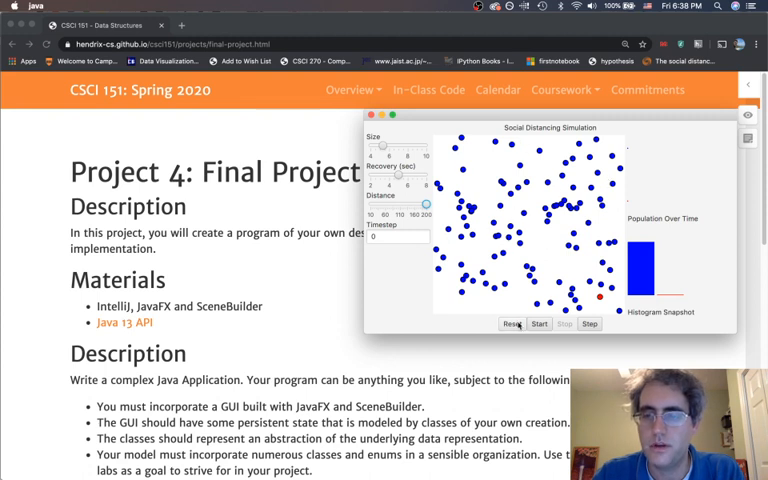
Start the simulation, let every dot turn green, then stop it
click(538, 324)
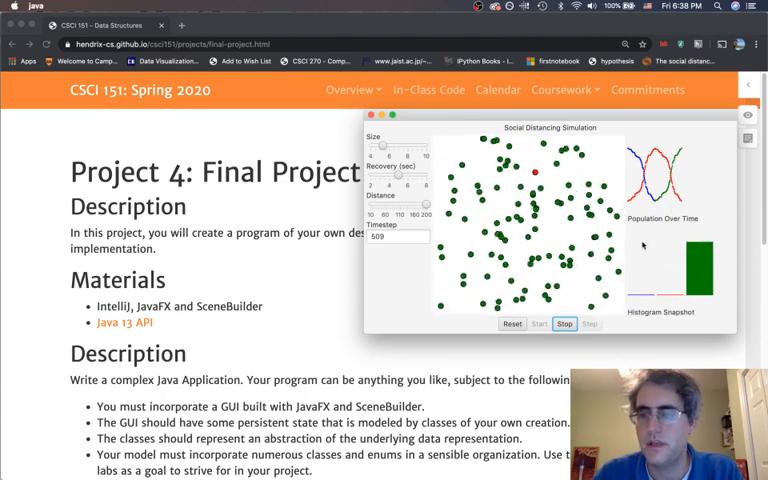
click(564, 324)
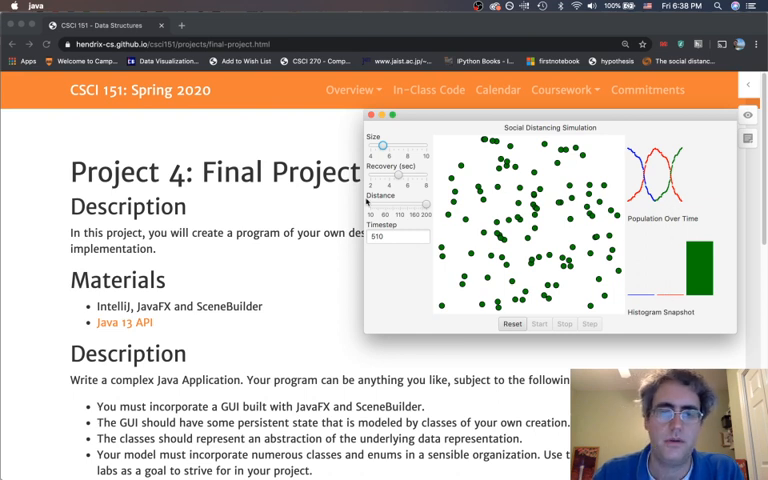
Reset to a new population and start a fresh run until the population curves draw
click(512, 324)
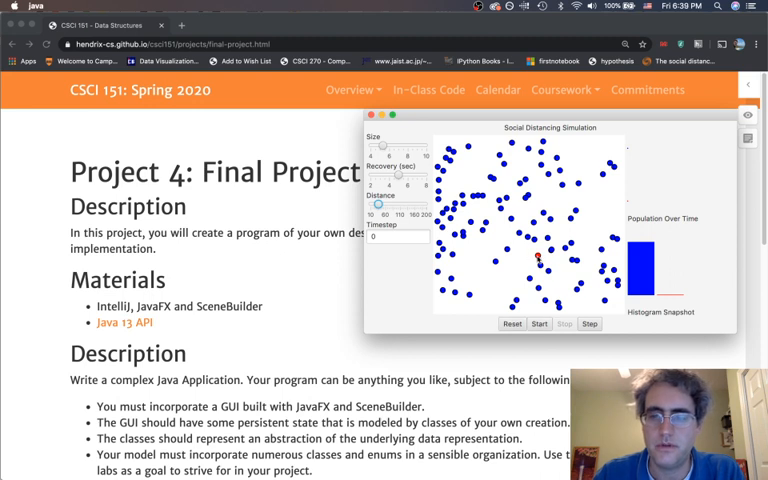
click(538, 324)
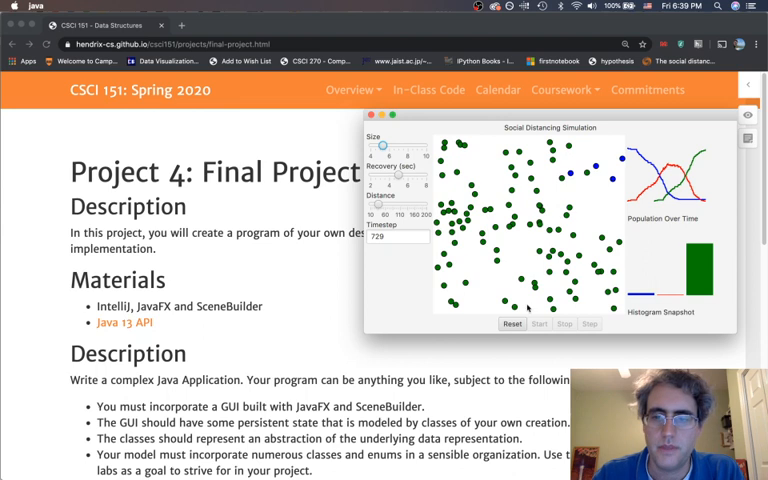
Reset the simulation again to a fresh, mostly susceptible population
click(512, 324)
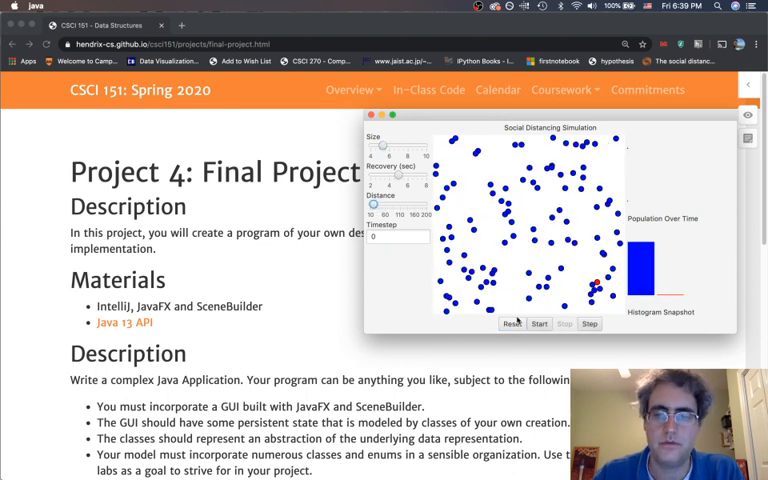
click(540, 324)
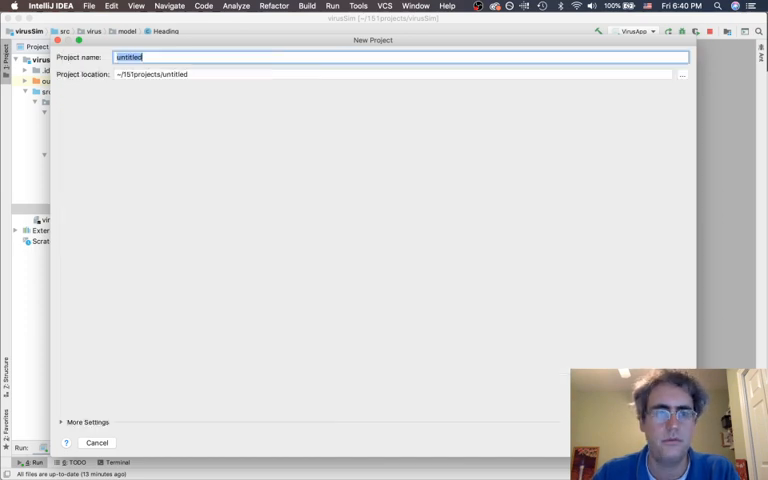
Name the new project SocialDistancing and open it in this window
text(SocialDis)
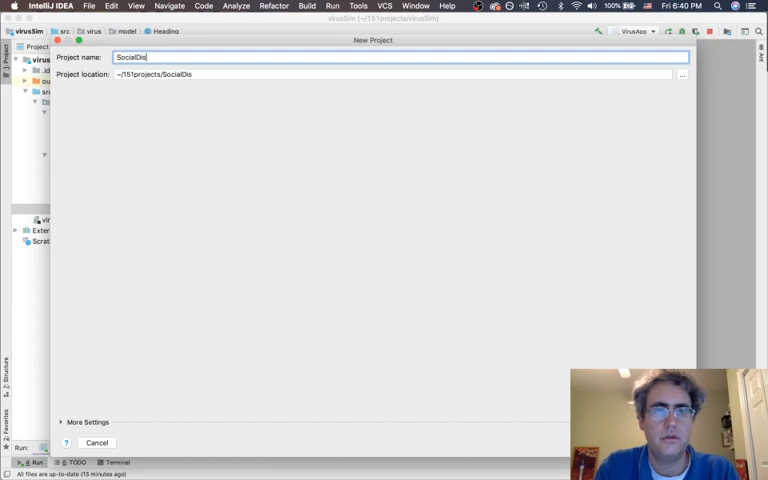
text(tancing)
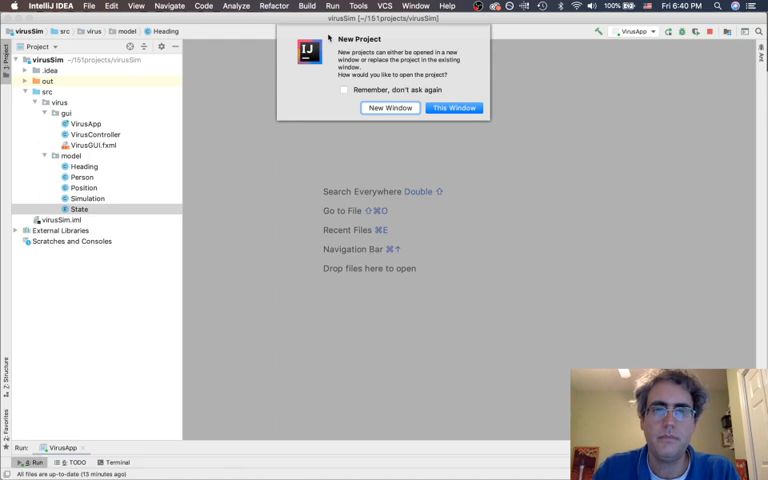
click(452, 108)
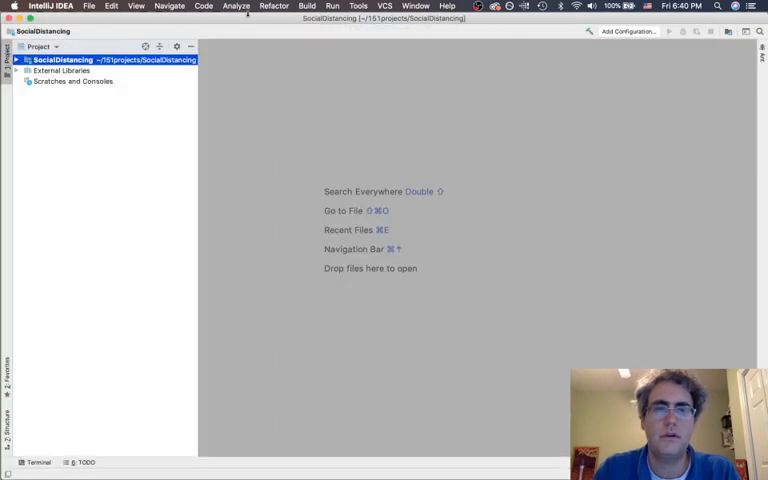
click(416, 6)
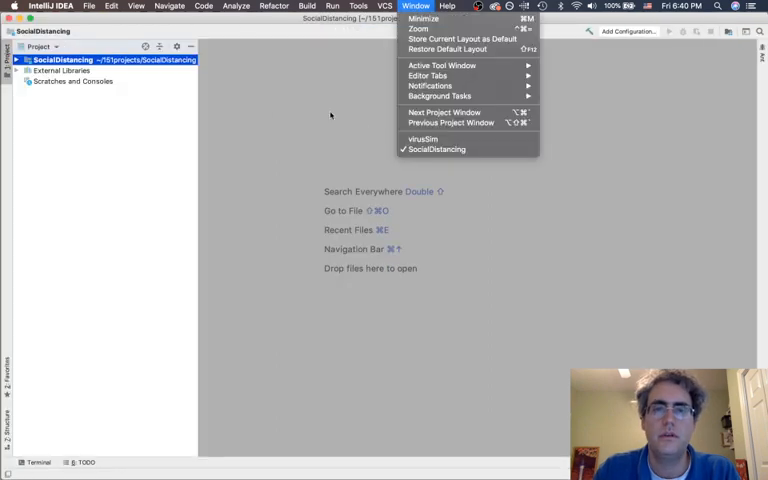
Create a package named distancing under src
click(424, 140)
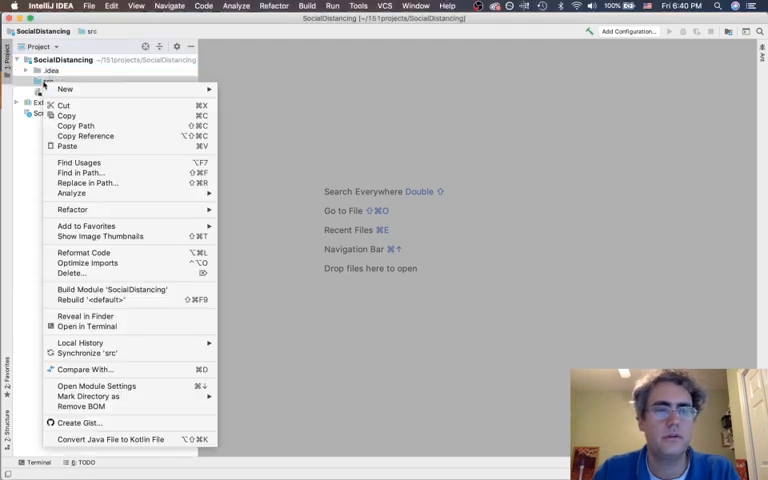
mouse_move(64, 88)
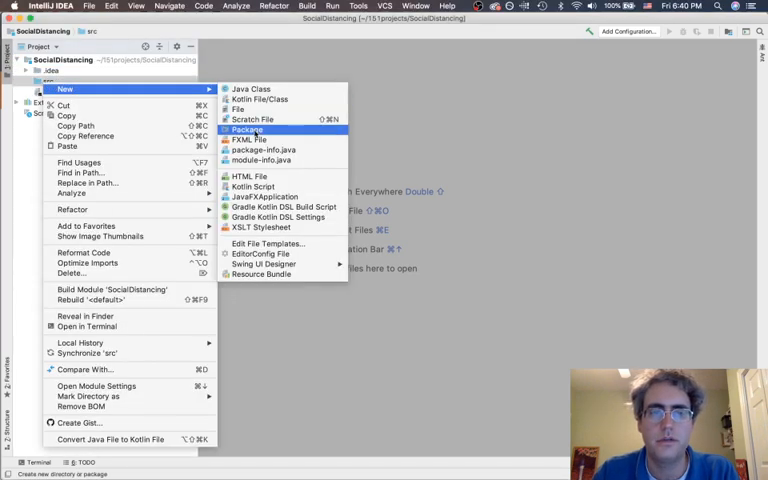
click(248, 128)
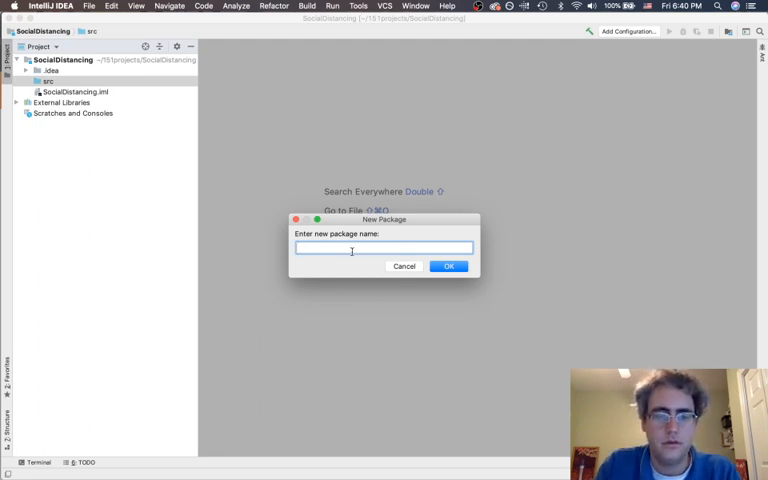
text(distancing)
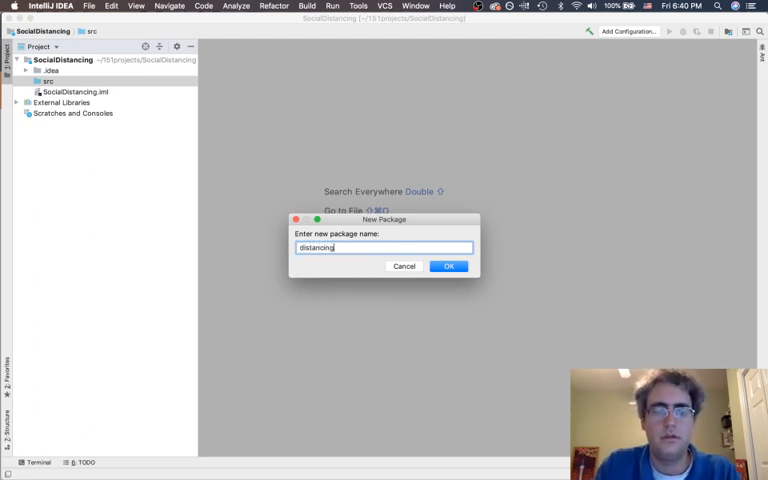
click(448, 266)
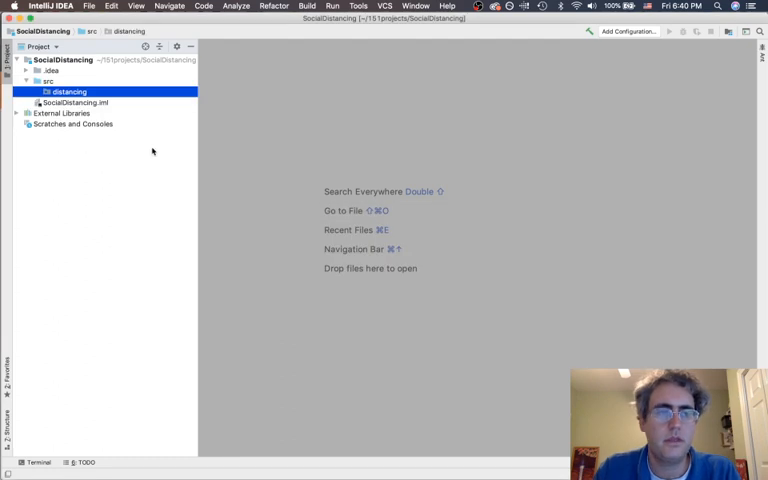
Create the subpackages distancing.gui and distancing.model
right_click(68, 92)
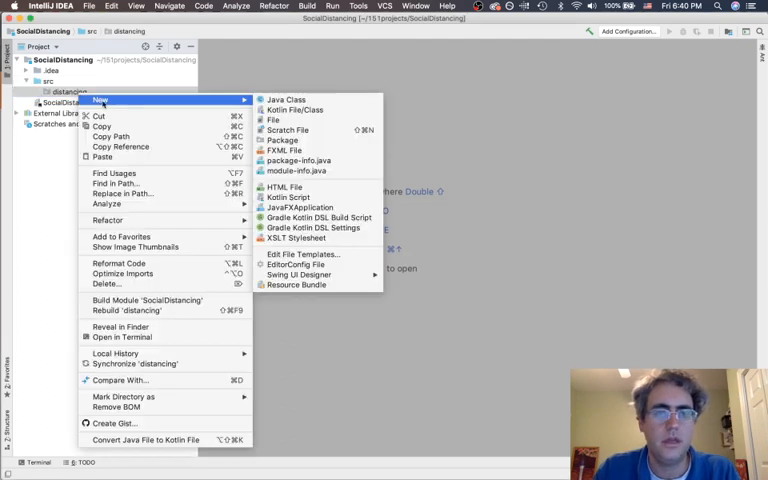
click(282, 140)
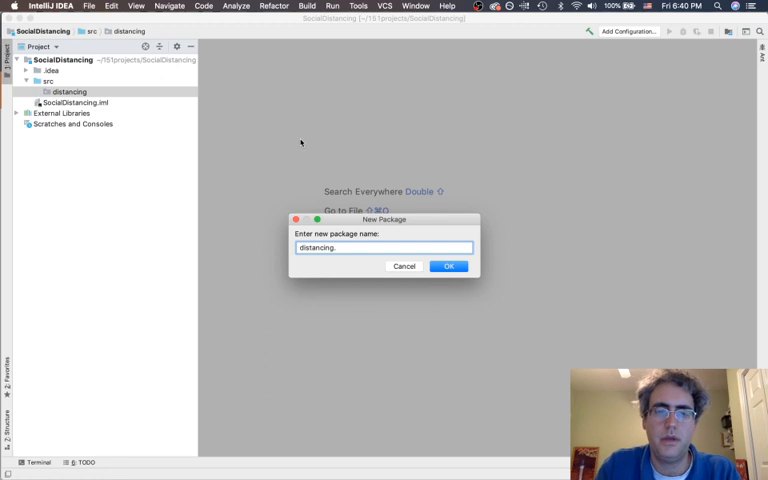
click(448, 266)
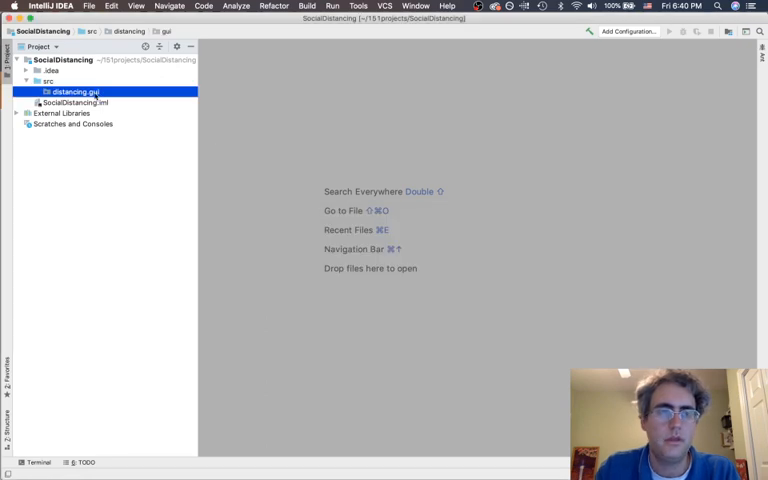
right_click(70, 92)
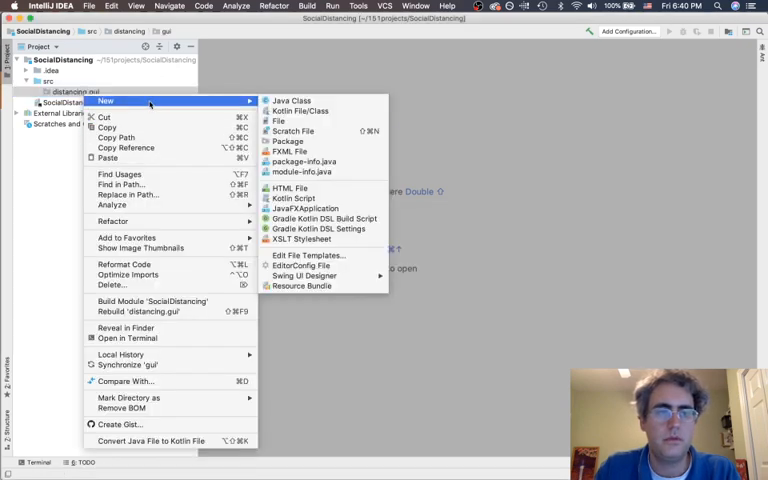
click(288, 140)
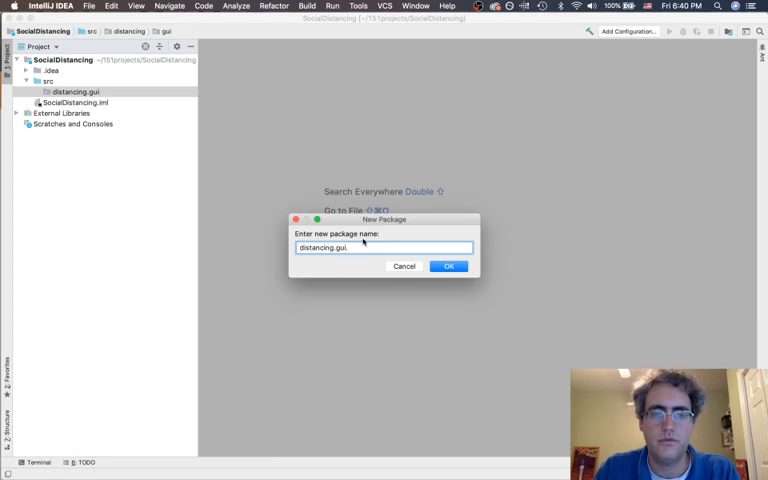
text(model)
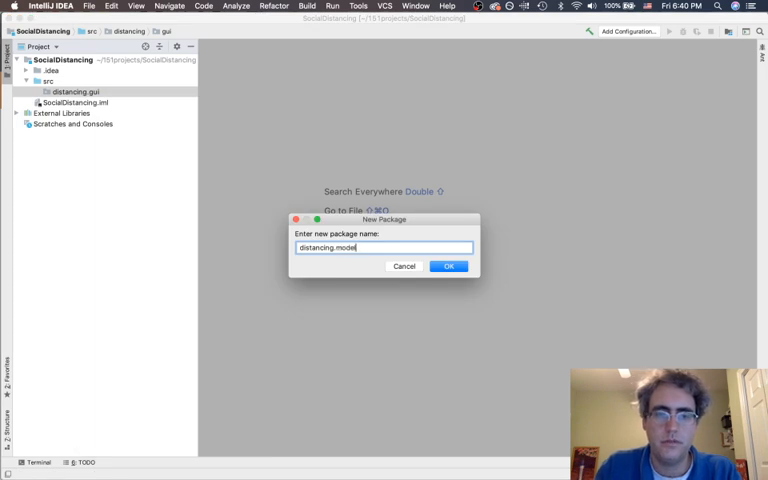
click(448, 266)
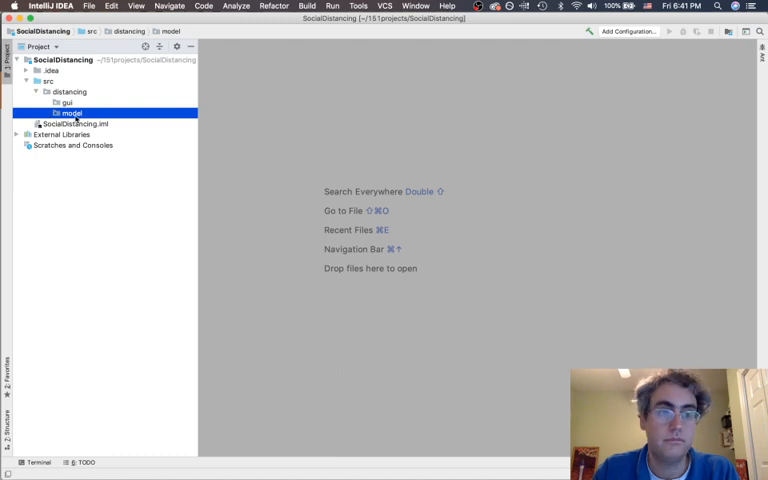
right_click(70, 112)
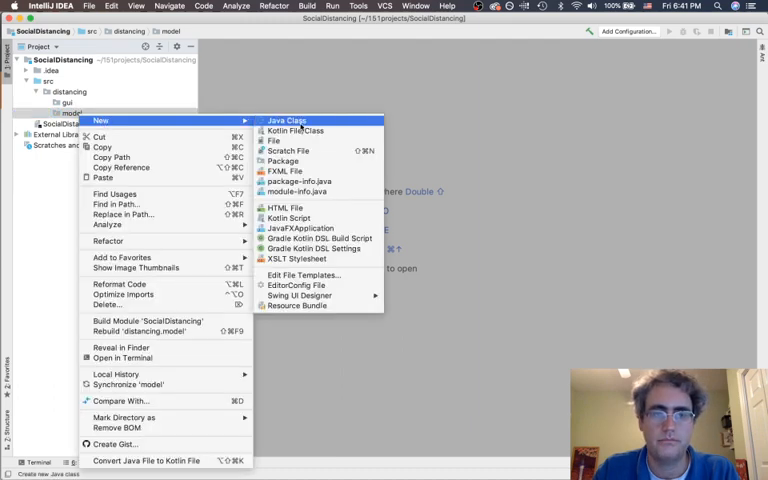
Create the State enum in model listing SUSCEPTIBLE, INFECTED, RECOVERED
click(288, 120)
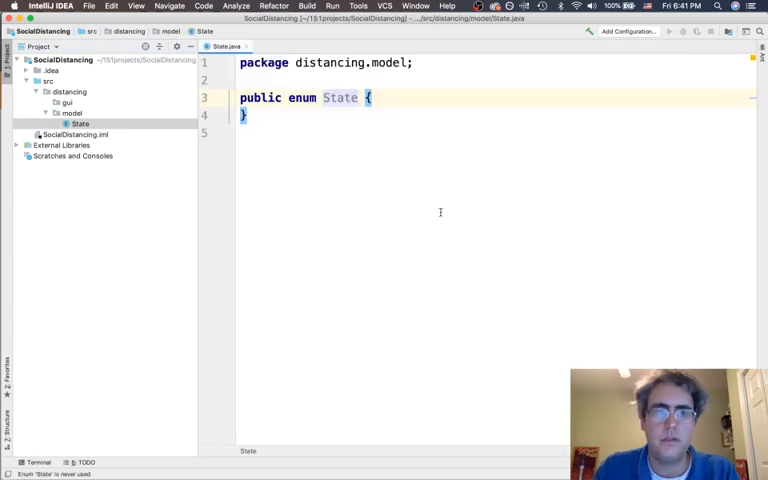
key(enter)
text(SUSCEP)
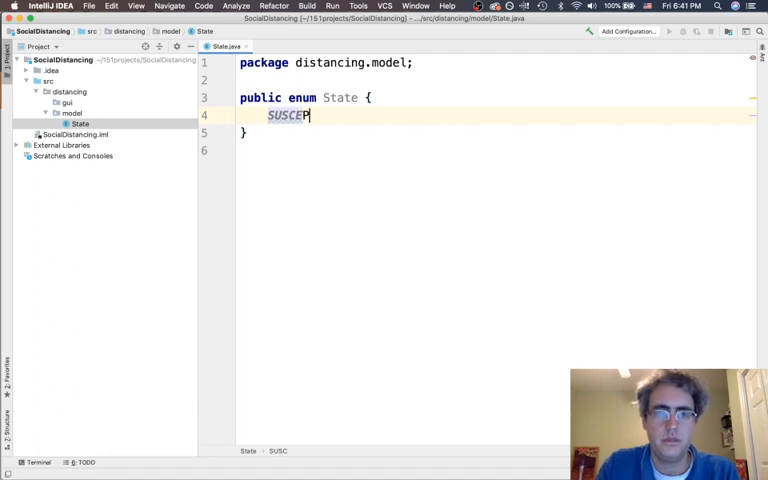
text(TIBLE,)
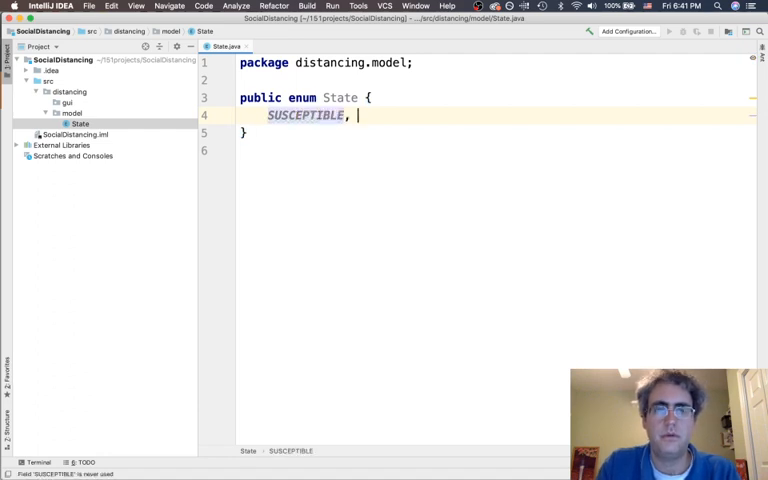
text(INFECTED)
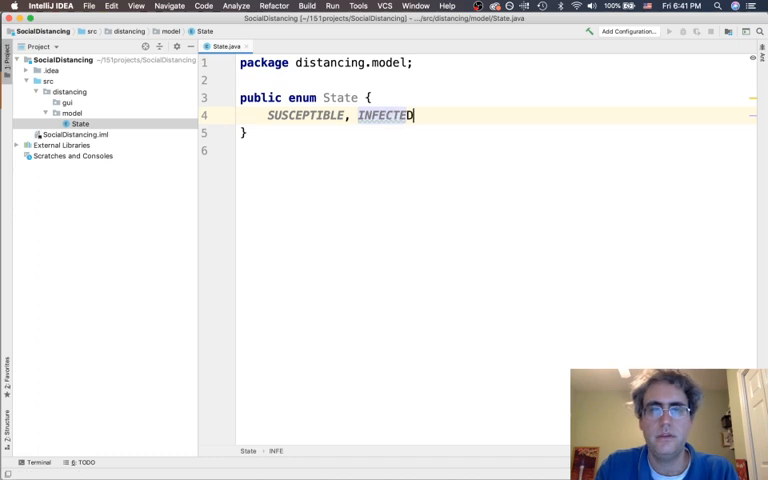
text(, RECOVERED)
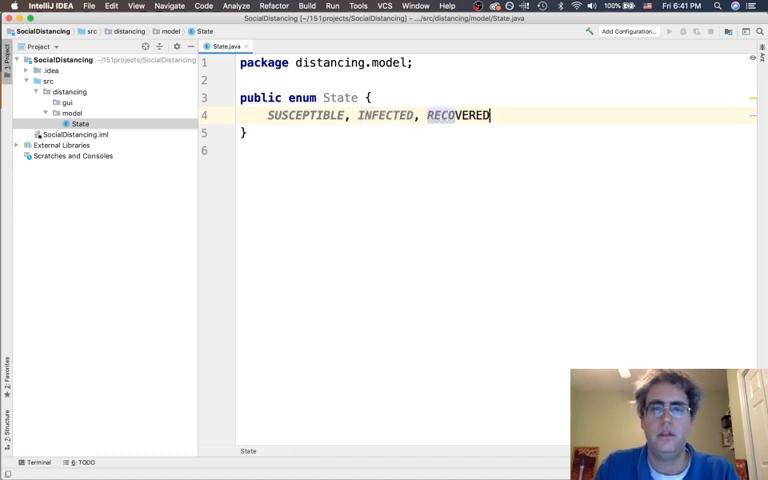
text(;)
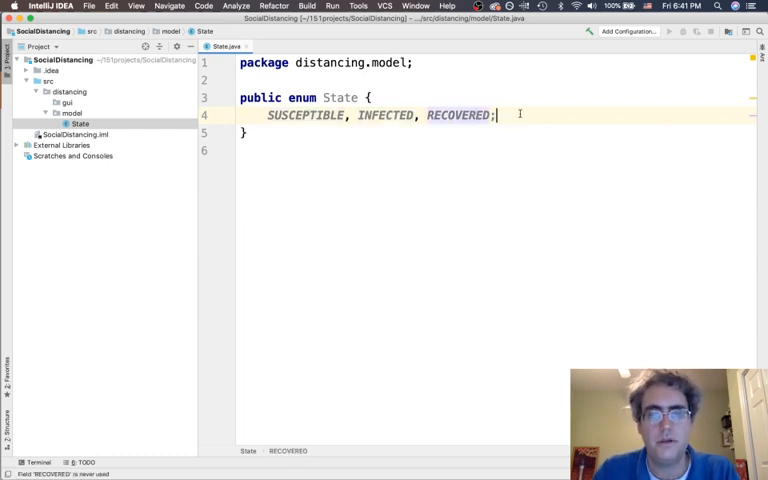
Declare 'public abstract Color getColor();' and implement it per enum constant
key(enter)
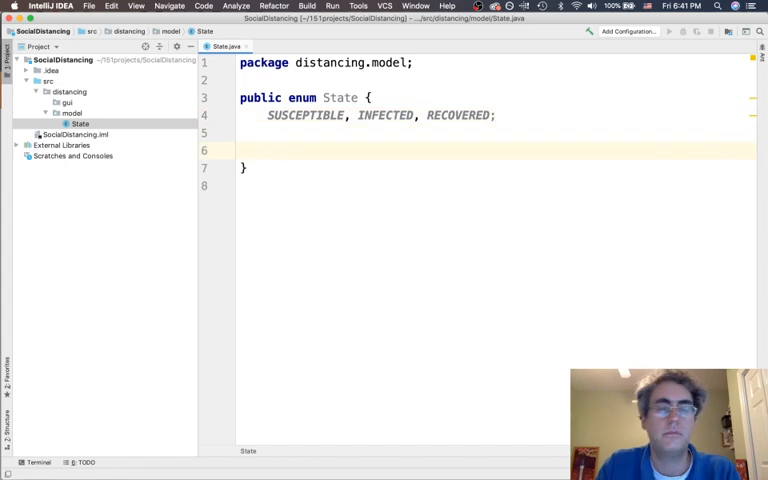
text(public abstract C)
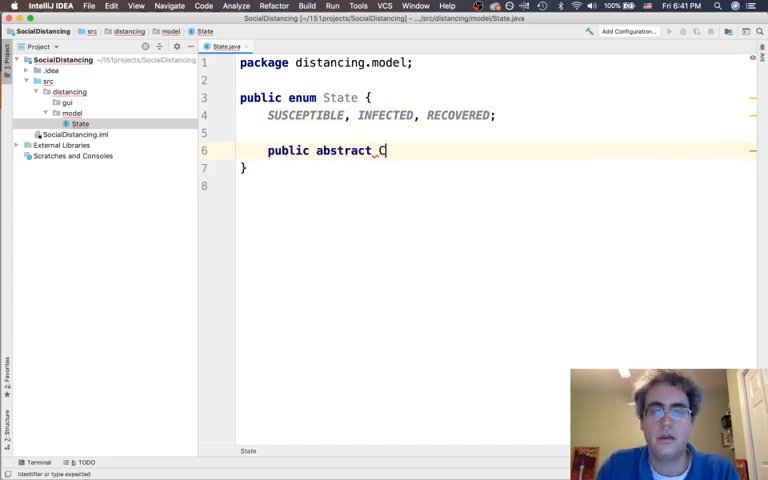
text(olor)
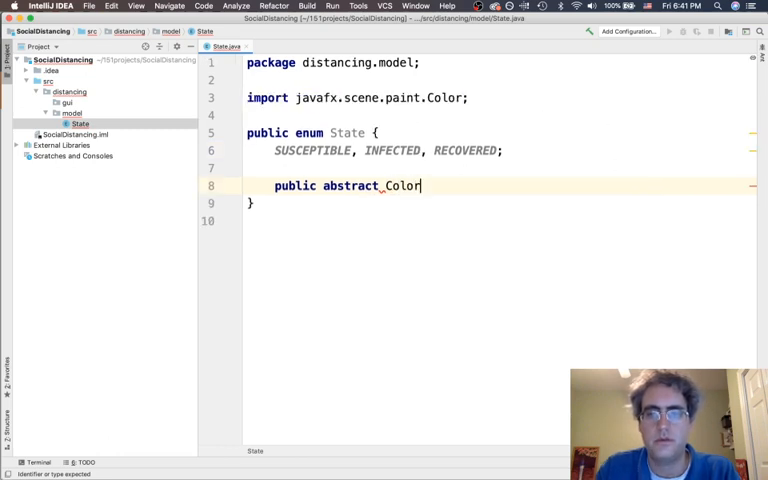
text(_g)
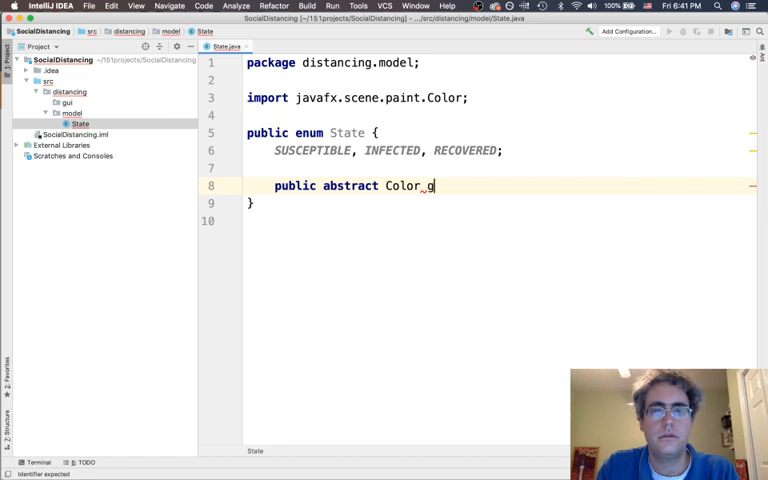
text(etColor())
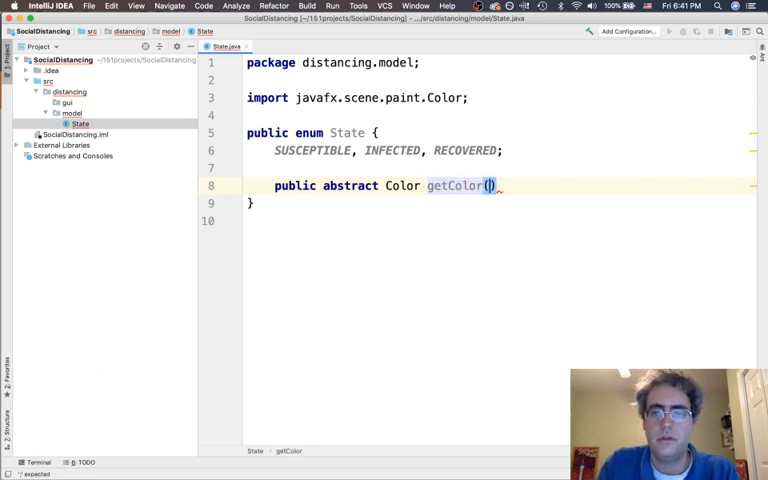
text(;)
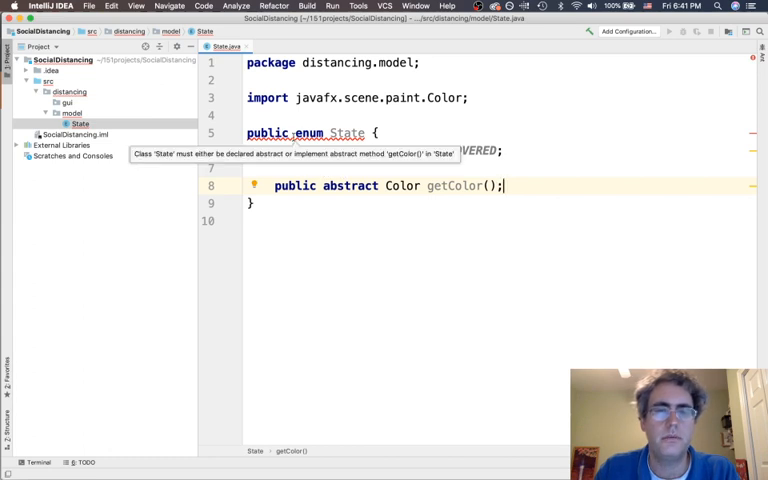
right_click(290, 132)
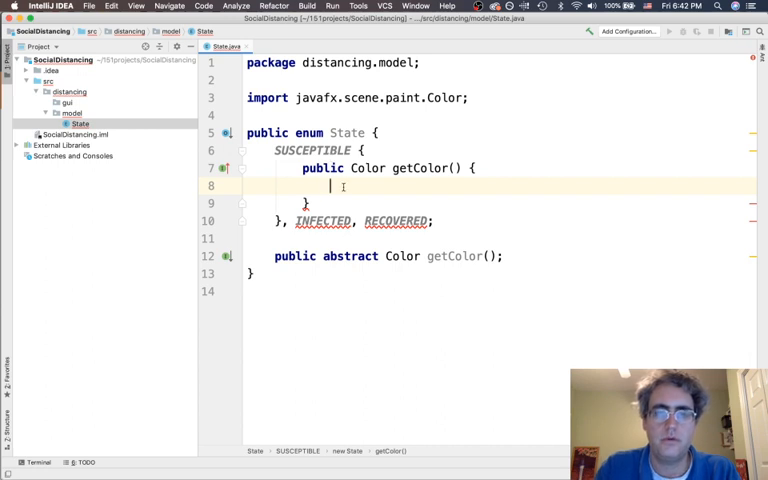
Return Color.BLUE for SUSCEPTIBLE, RED for INFECTED and GREEN for RECOVERED
text(return)
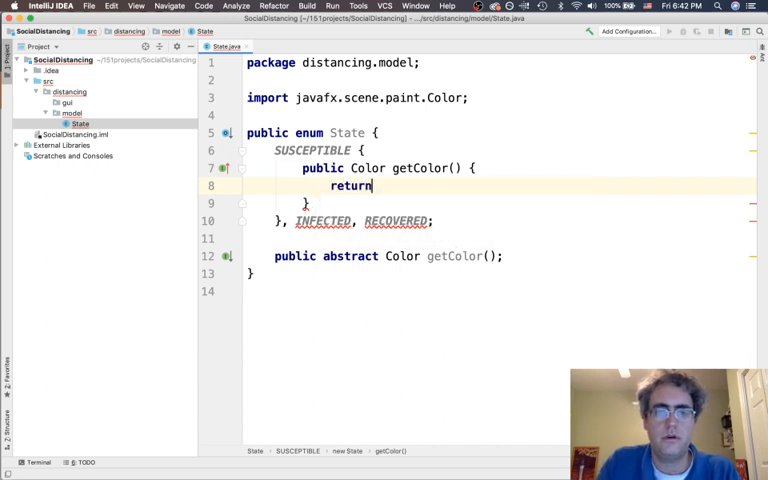
text(Color.BL)
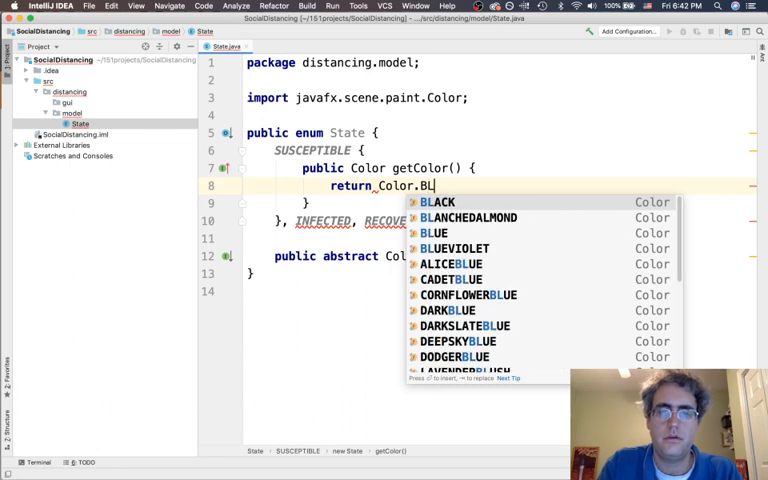
click(434, 232)
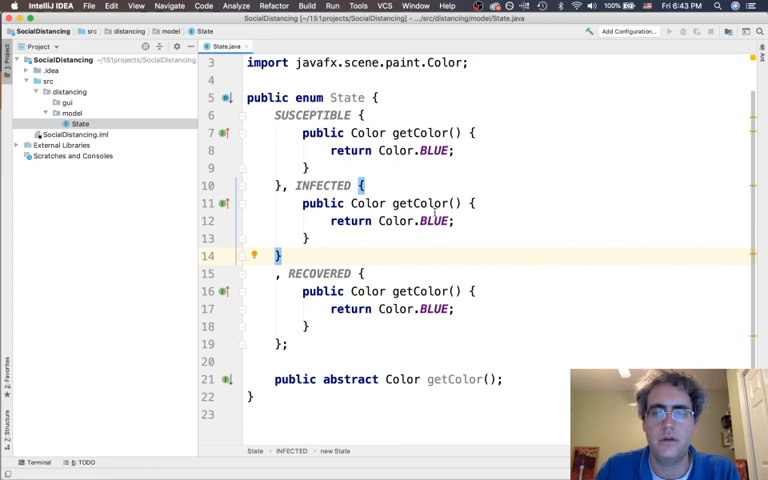
text(GREEN)
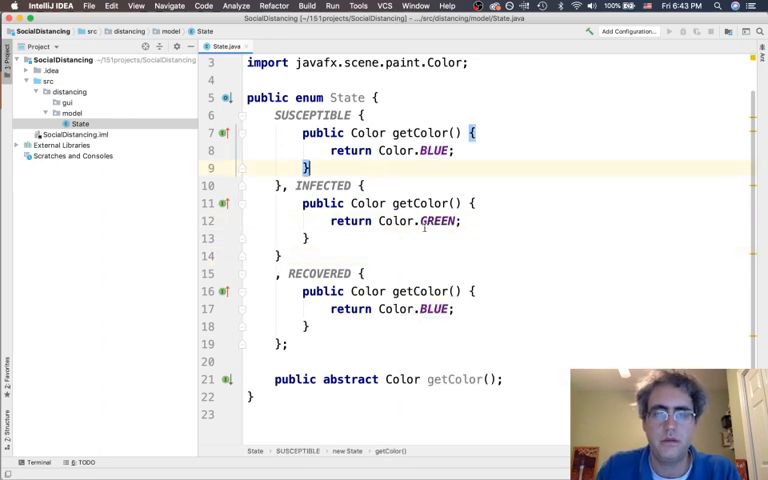
text(RED)
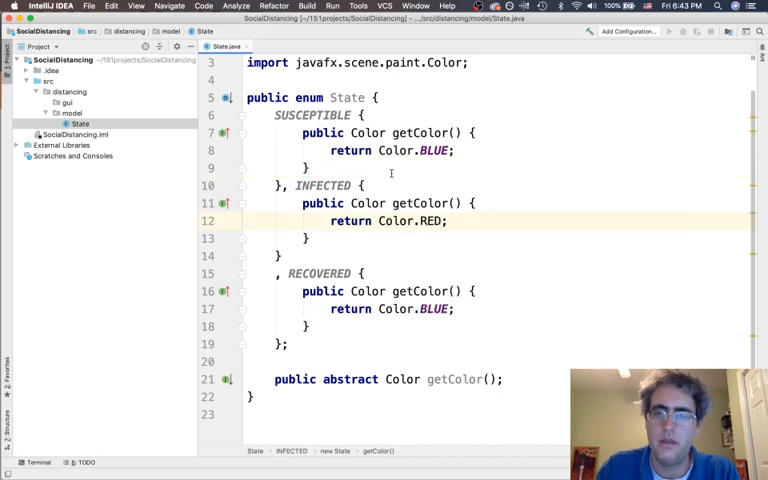
text(GREEN)
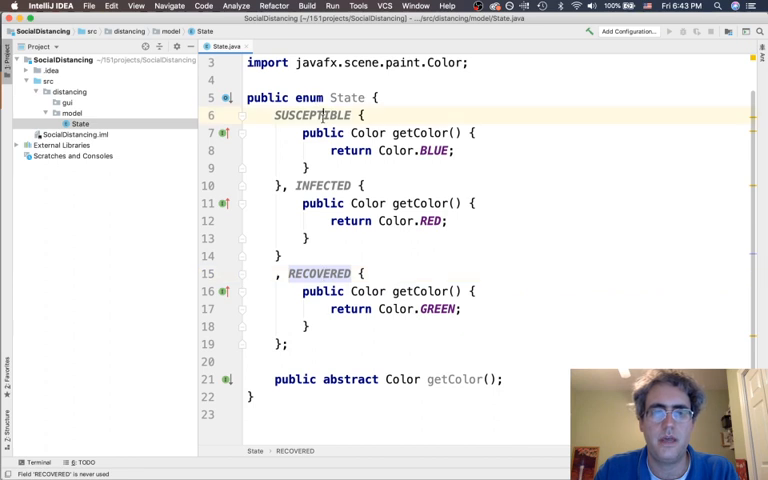
click(312, 116)
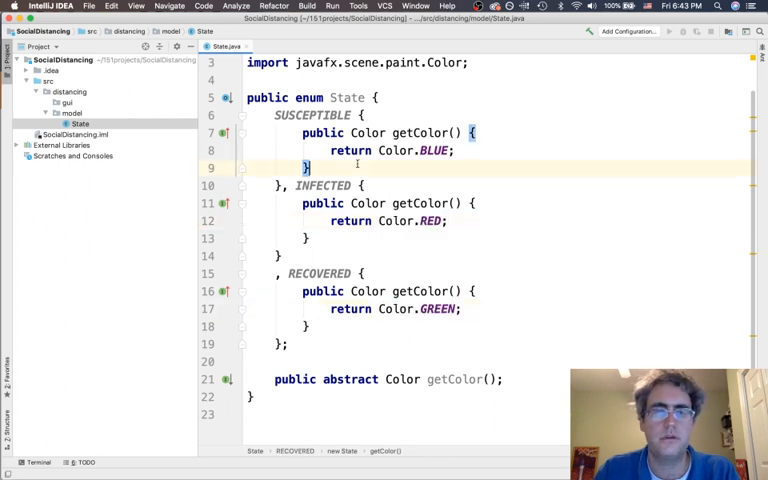
click(70, 112)
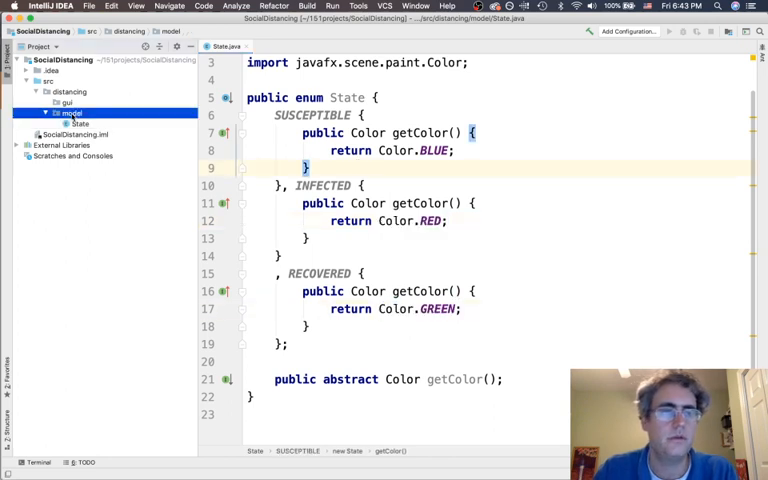
Create a new Java class named Heading in the model package
right_click(72, 112)
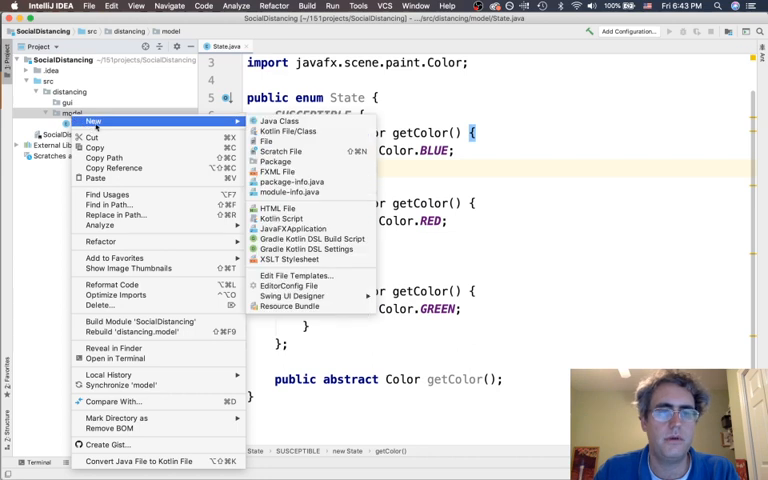
click(280, 120)
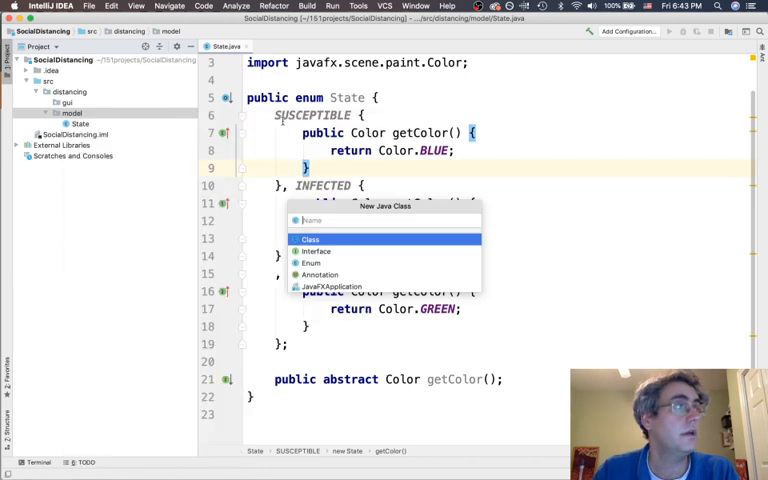
mouse_move(356, 218)
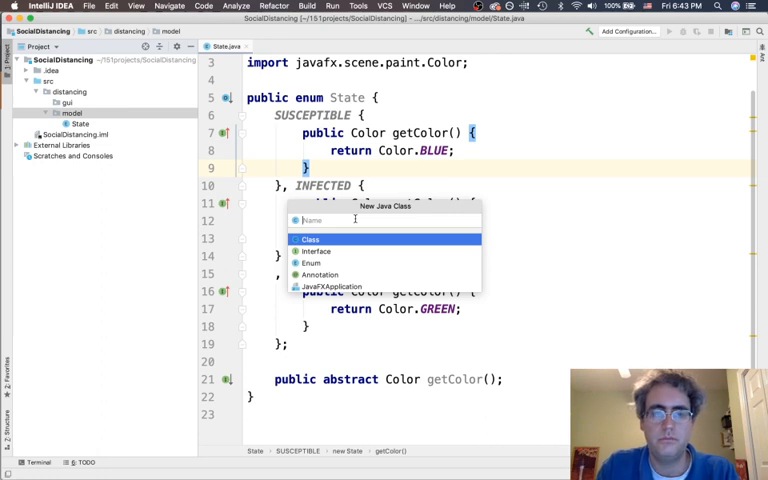
text(Headin)
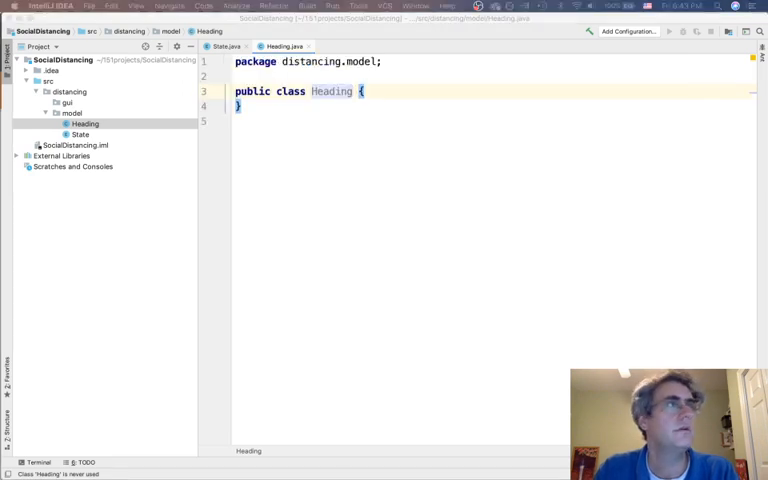
Declare 'public static final double SPEED = 2;' and private double fields dx and dy
click(378, 92)
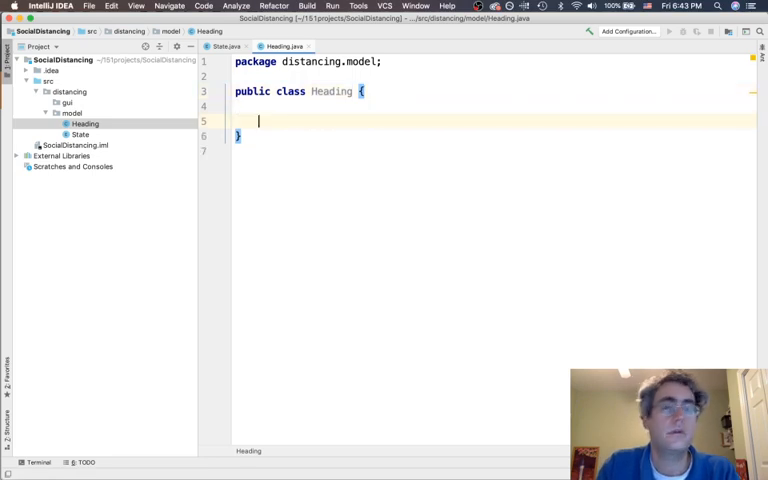
text(public_s)
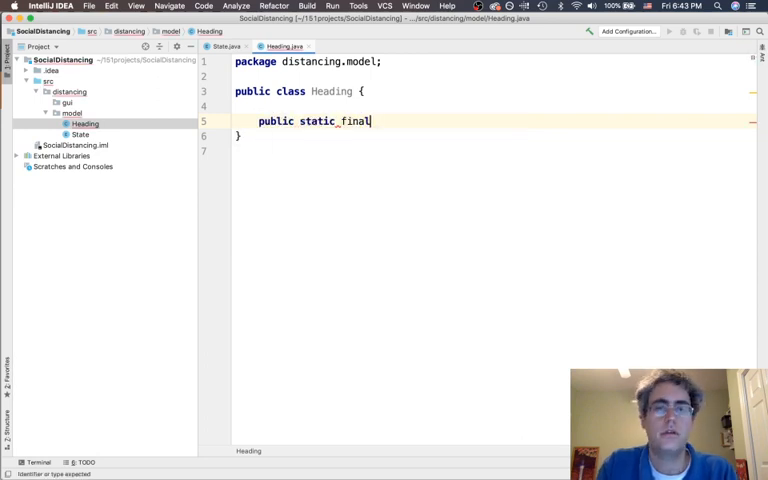
text(double_S)
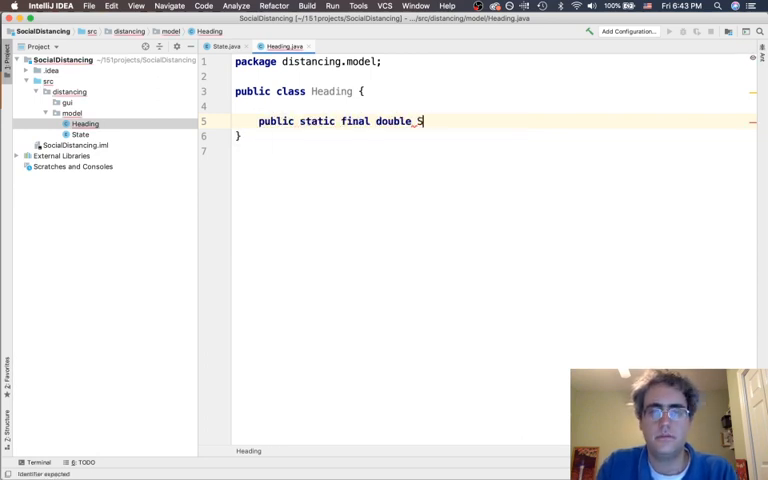
text(PEED_= 2)
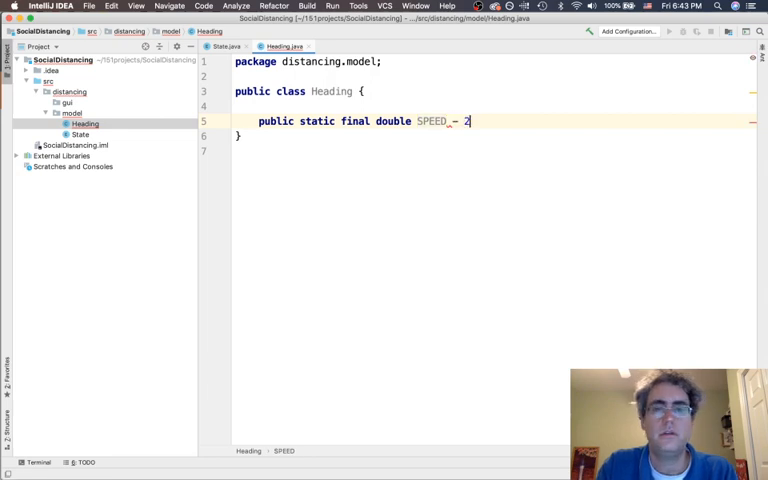
text(')
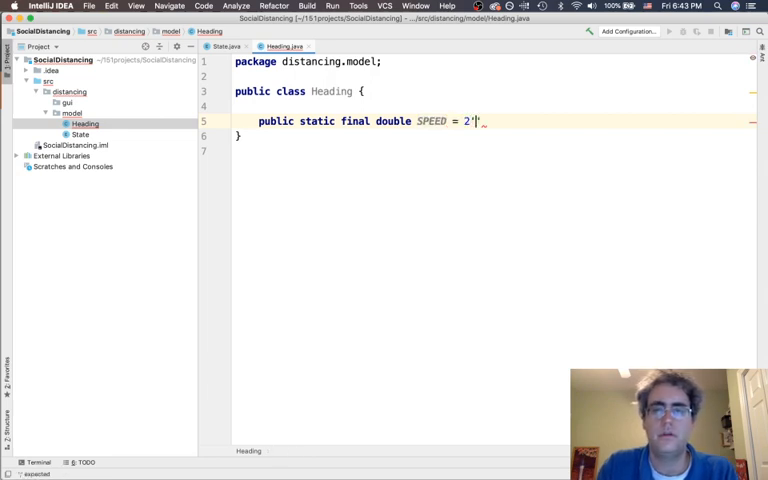
text(;)
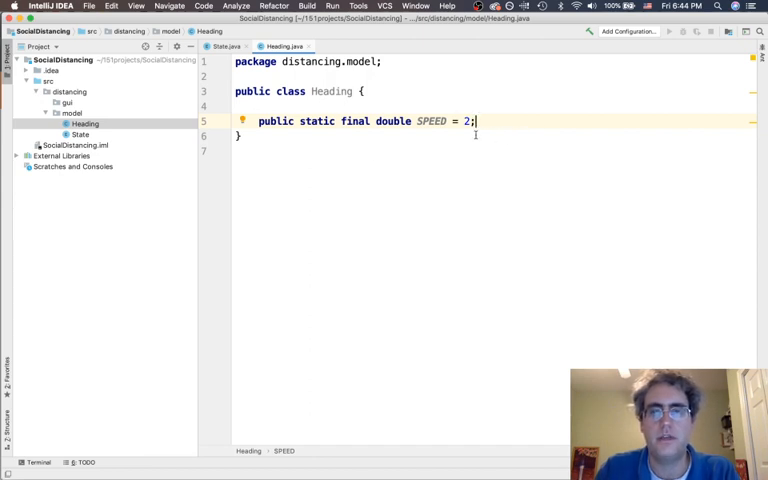
key(Return)
text(private d)
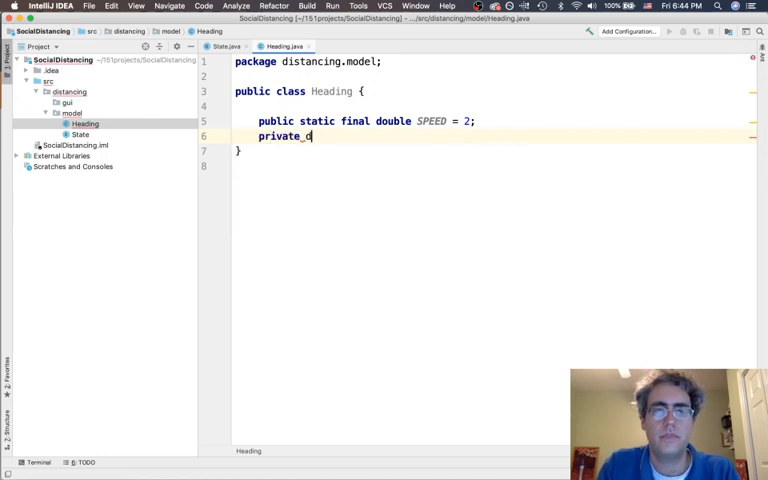
text(ouble dx;)
text(private)
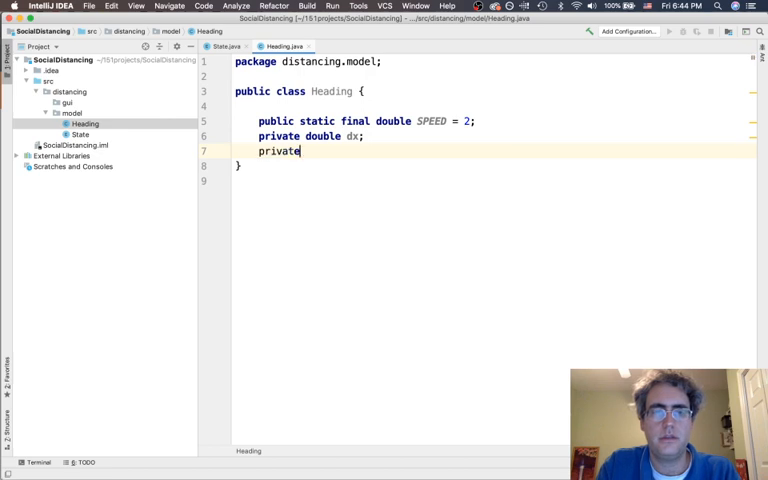
text(double dy;)
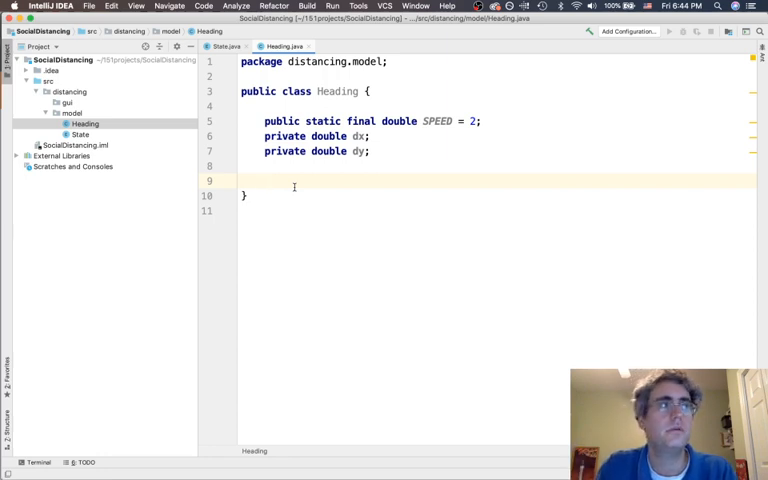
Write a Heading(double dx, double dy) constructor assigning this.dx and this.dy, then begin Heading()
text(public)
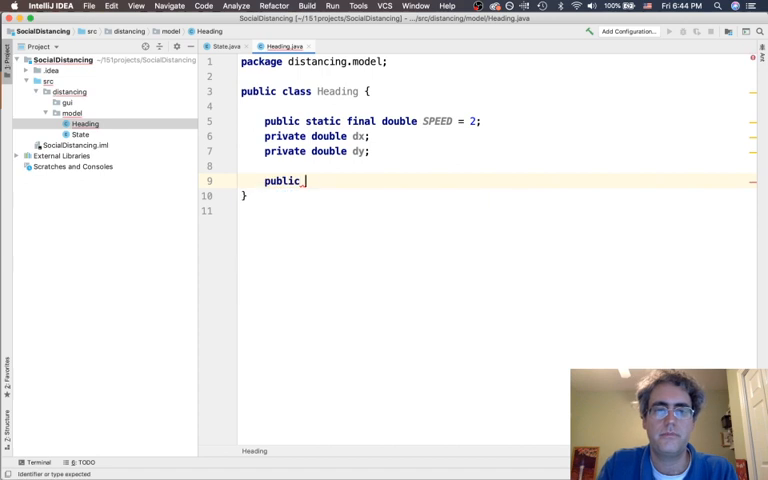
text(Heading(double dx,)
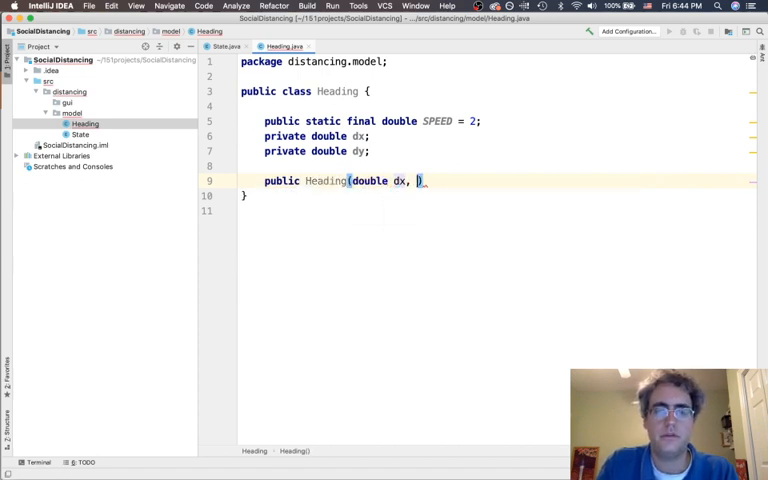
text(double d)
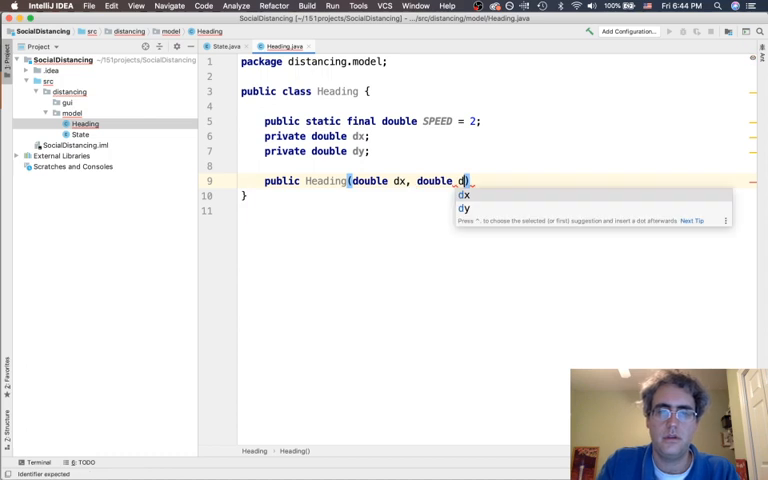
text(dy) {)
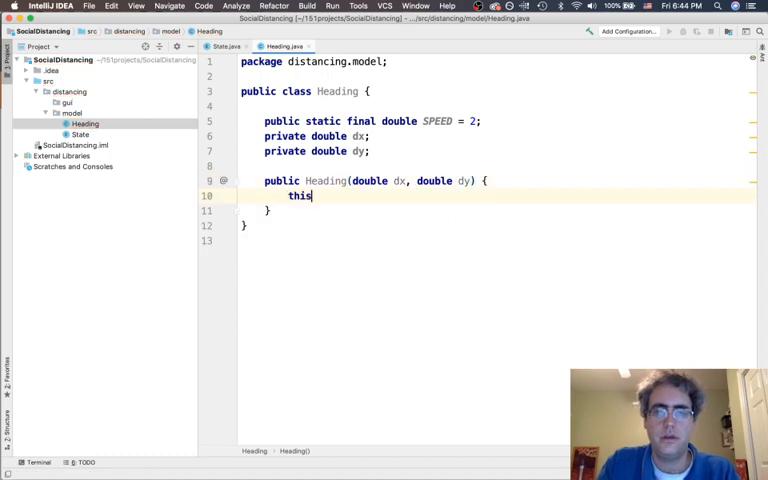
text(.dx = dx;)
text(this.dy)
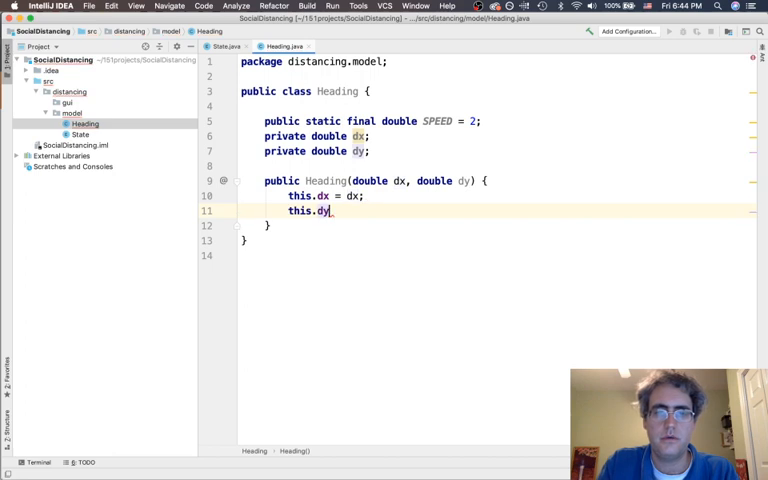
text(= dy;)
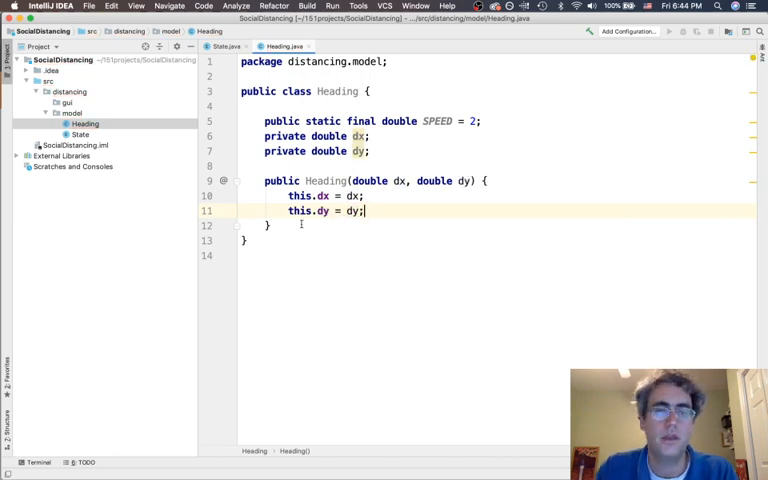
text(public Heading()
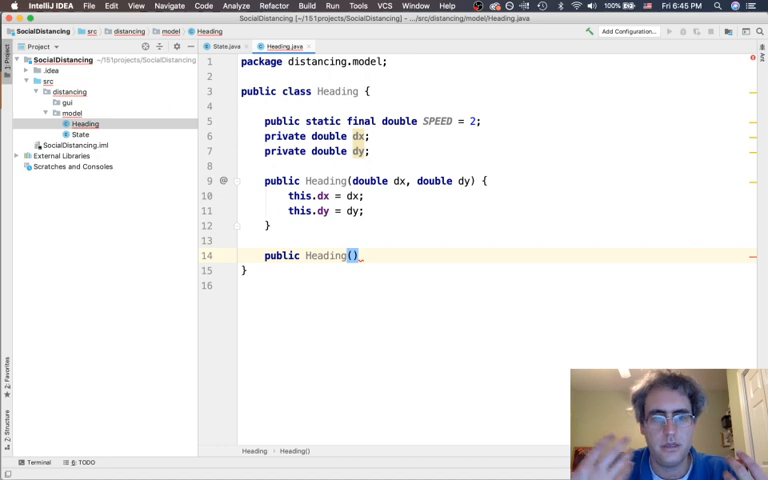
mouse_move(402, 234)
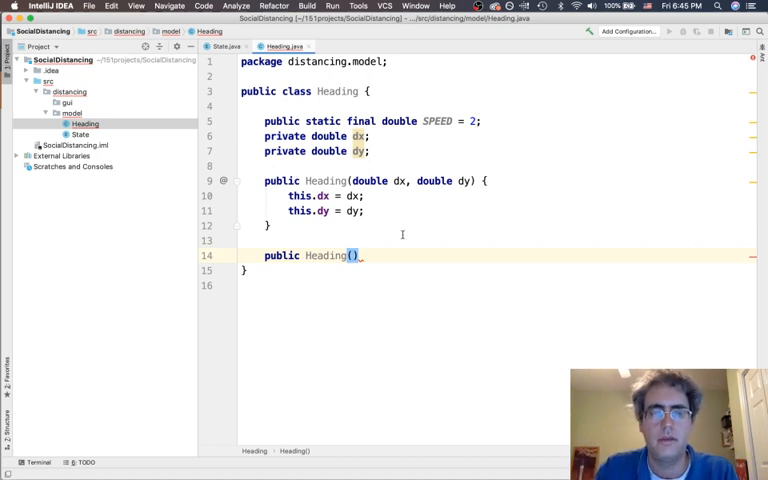
mouse_move(440, 232)
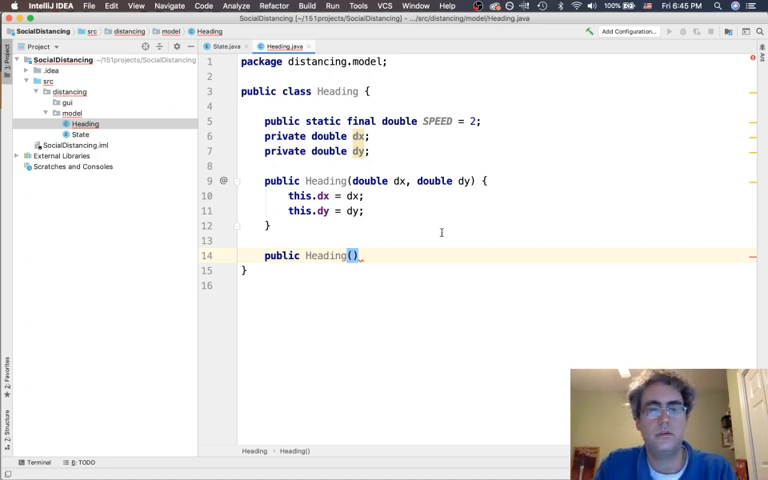
In the no-argument constructor compute dir = Math.random() * 2 * Math.PI
text({)
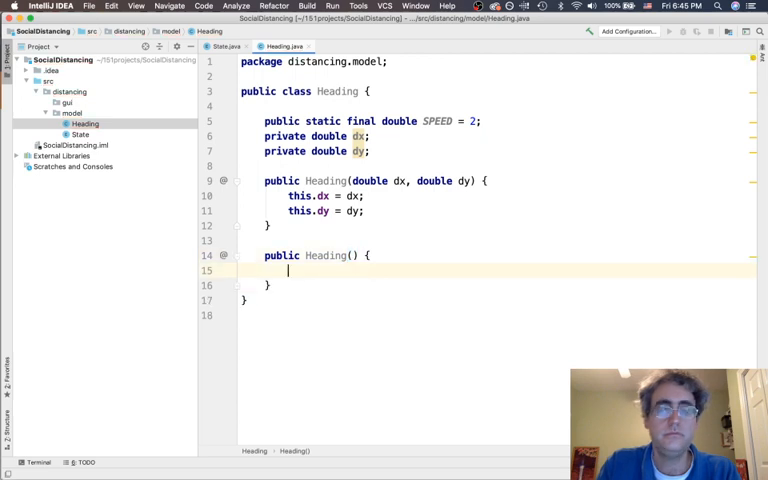
text(double dir =)
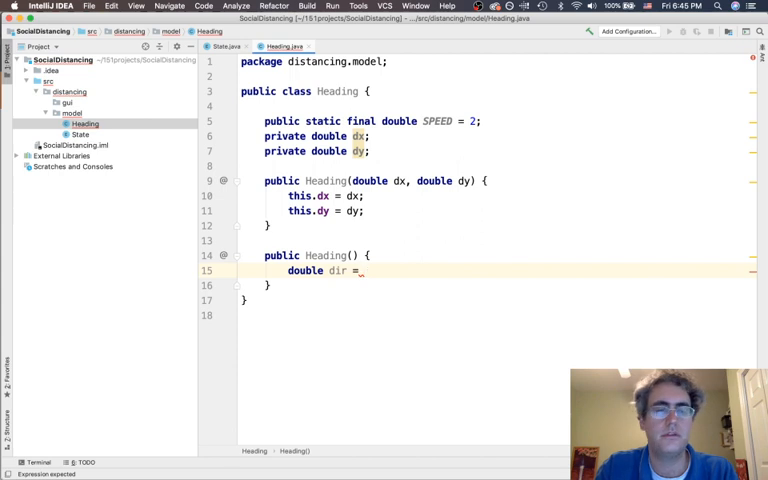
text(Math.ra)
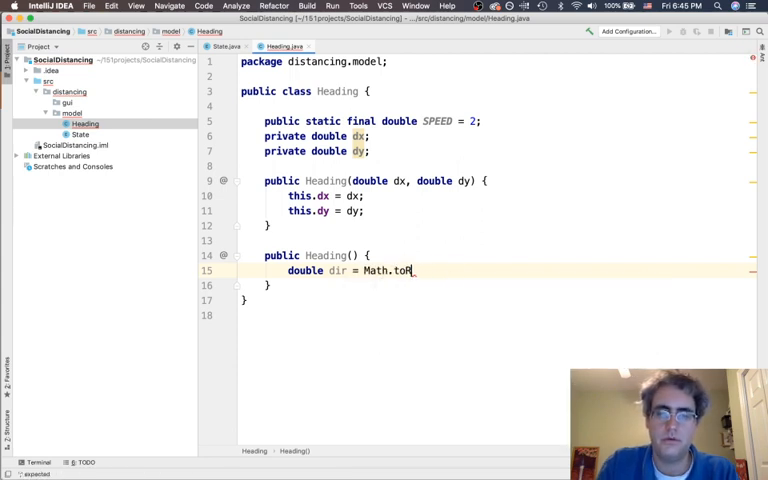
text(andom)
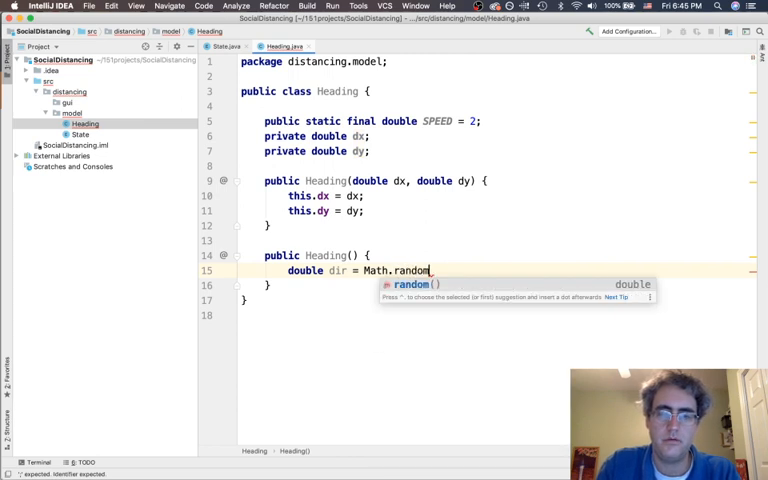
text(() *)
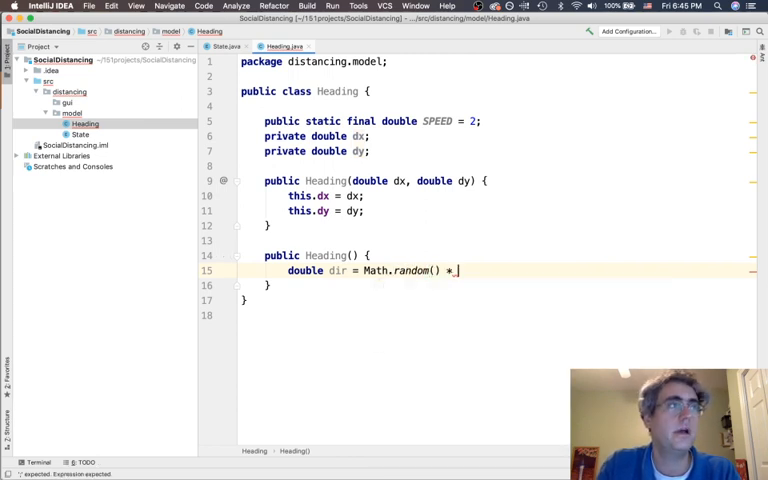
text(2)
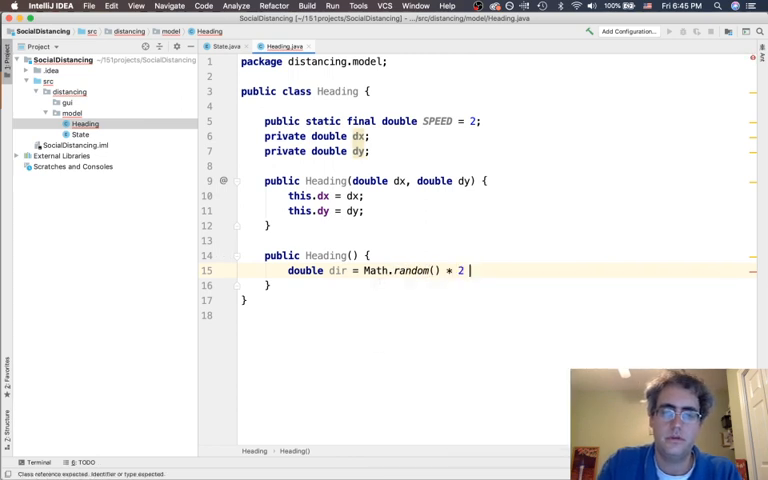
text(* Math.p)
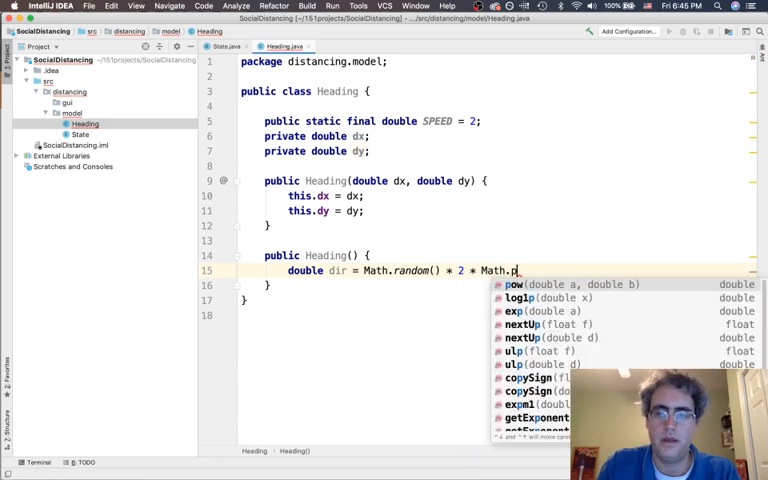
text(I;)
text(dx =)
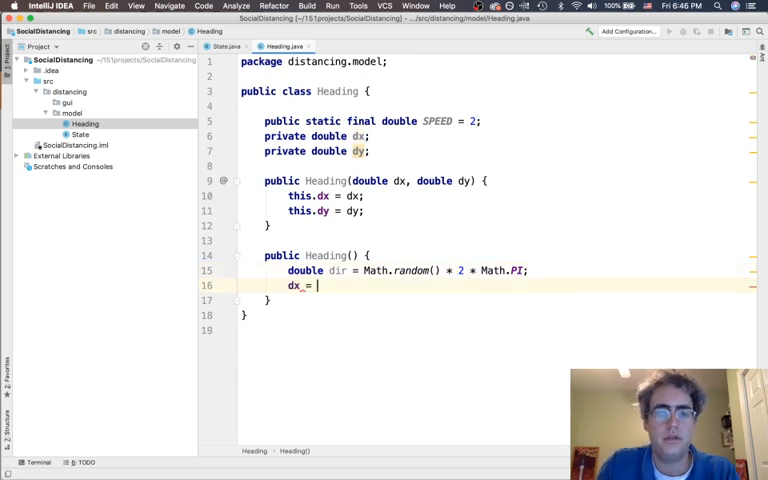
Assign dx = Math.sin(dir) and dy = Math.cos(dir) in that constructor
text(Math.siz)
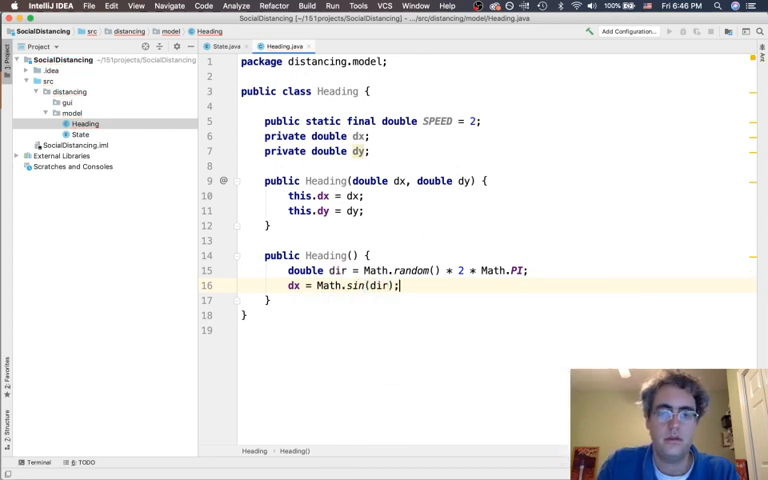
text(dy)
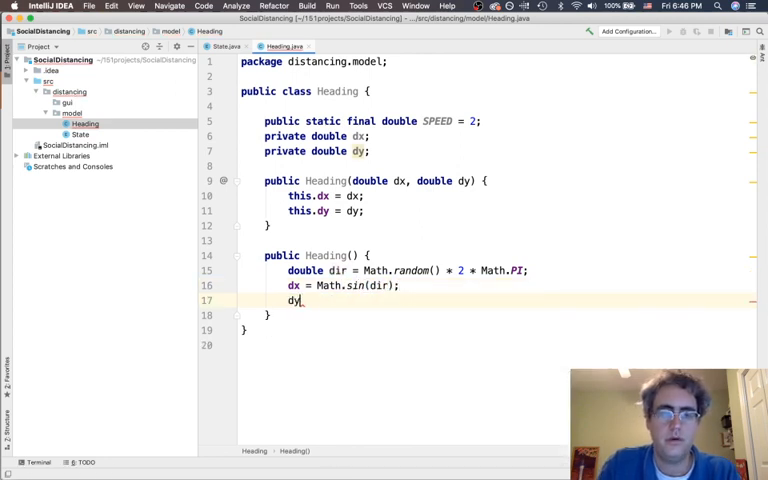
text(= Math.)
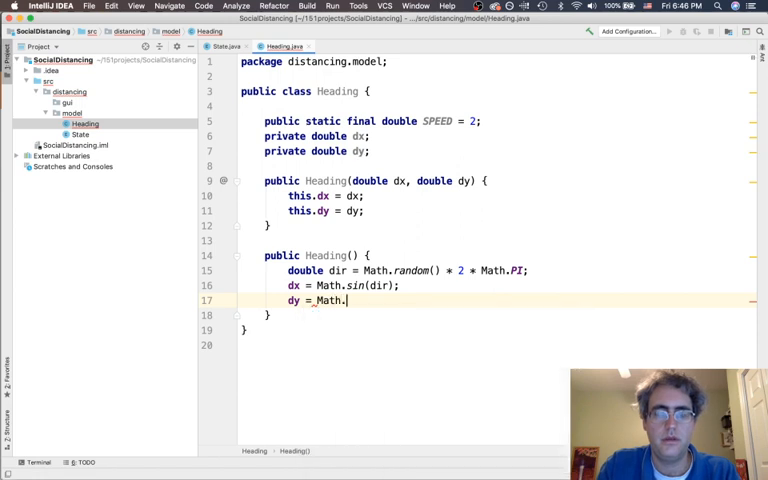
text(cos())
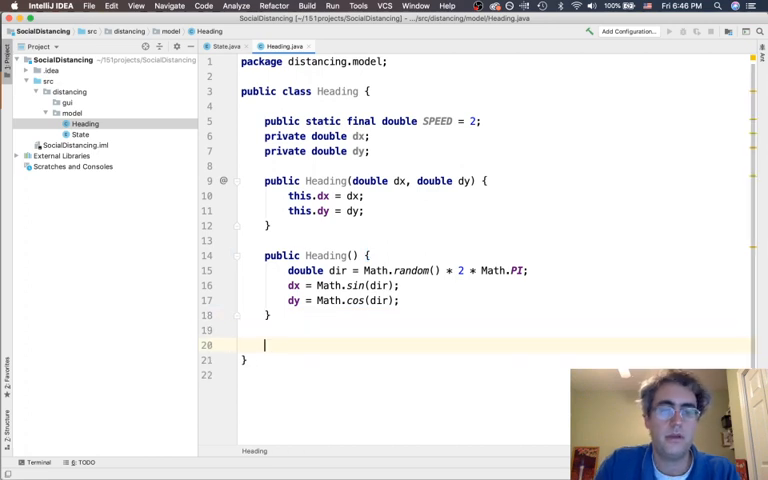
Add public double getDx() and getDy() getters returning the dx and dy fields
text(public double getDx() {)
text(return dx;)
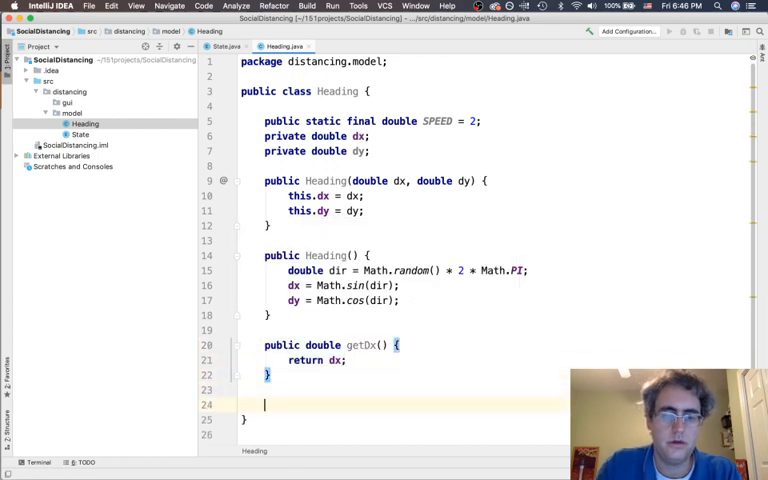
text(public_doubl)
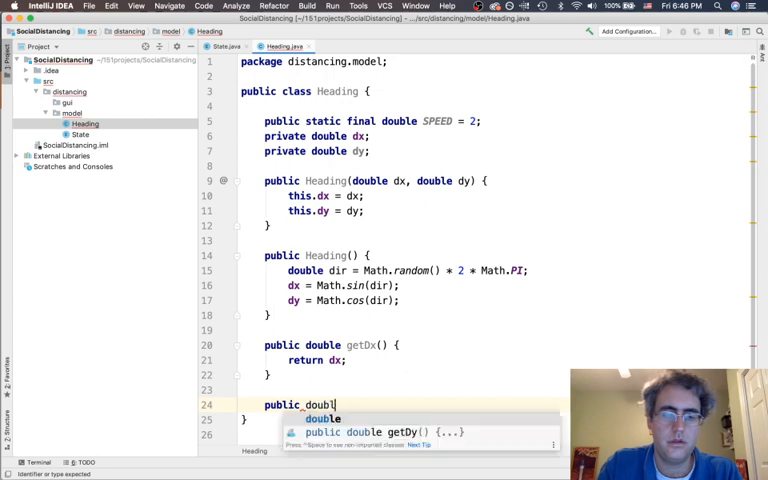
text(e_getDy() {)
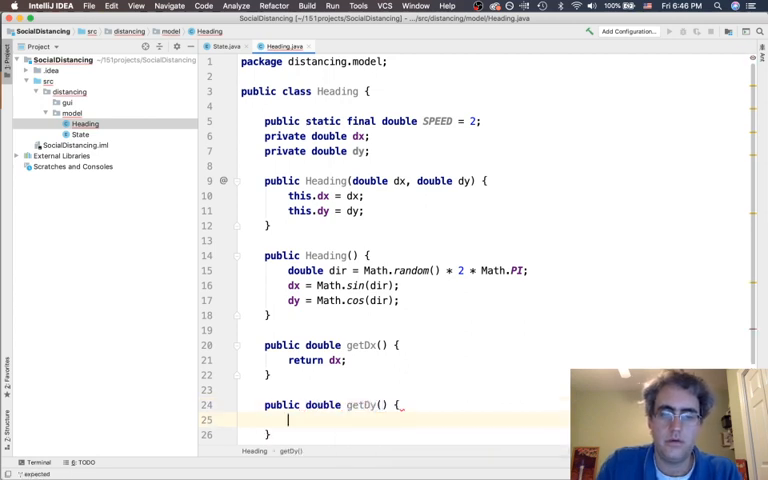
text(return)
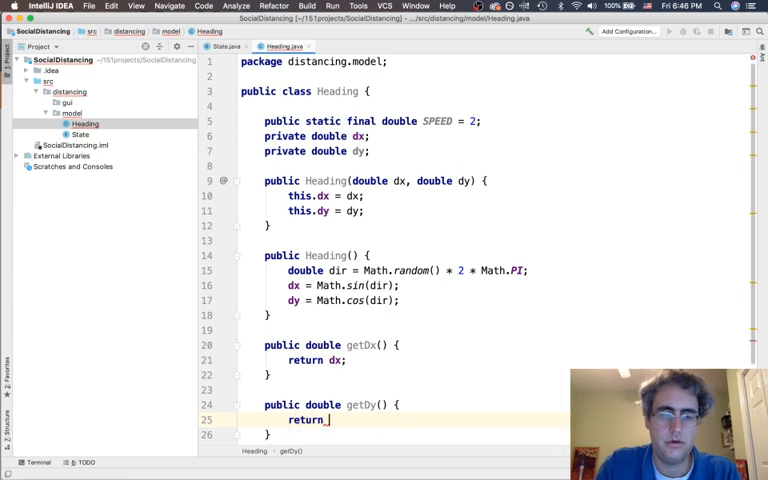
text(dy;)
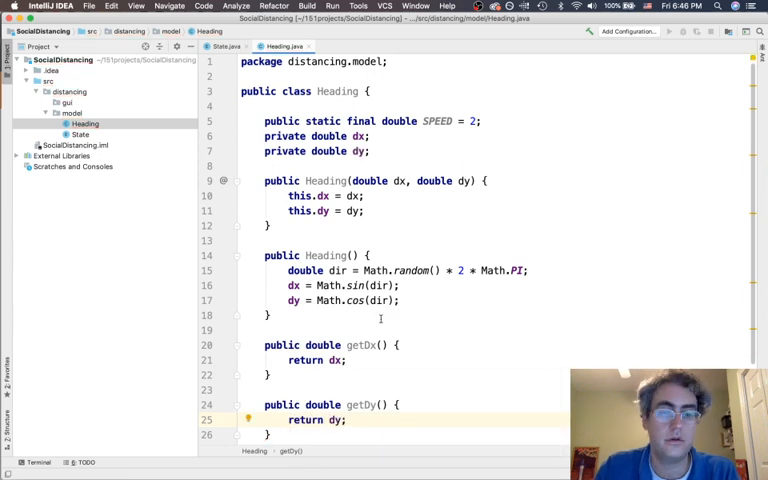
scroll(down, 3)
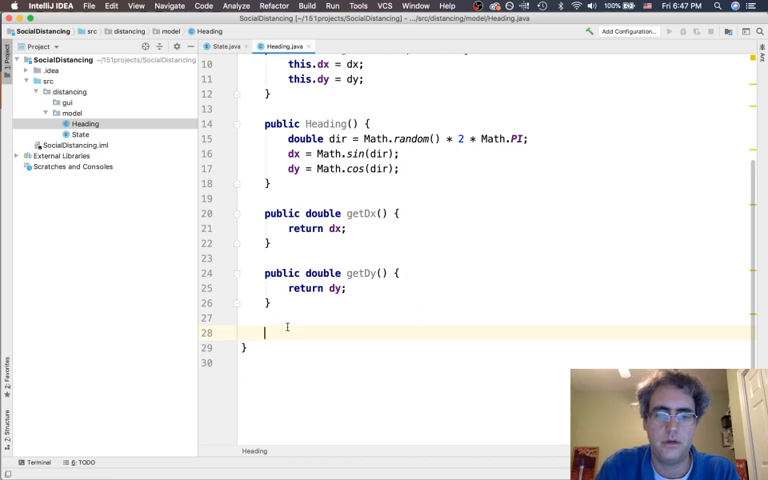
Write bounceX() with body dx *= -1; and begin the bounceY() method header
text(public bounceX()
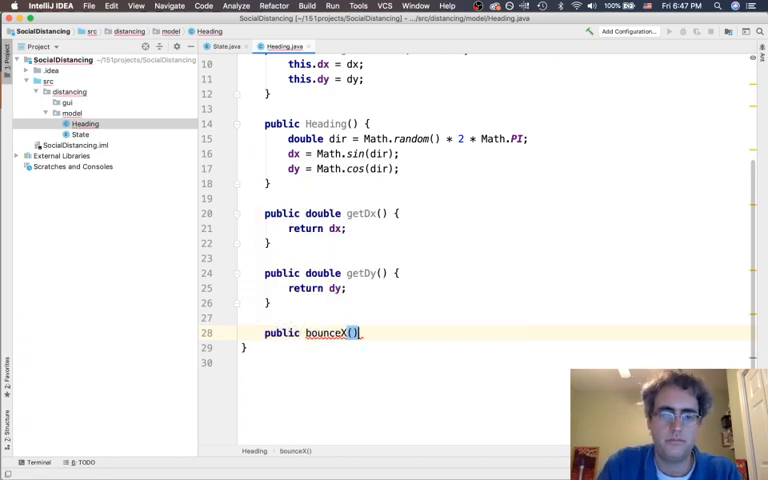
key(Backspace)
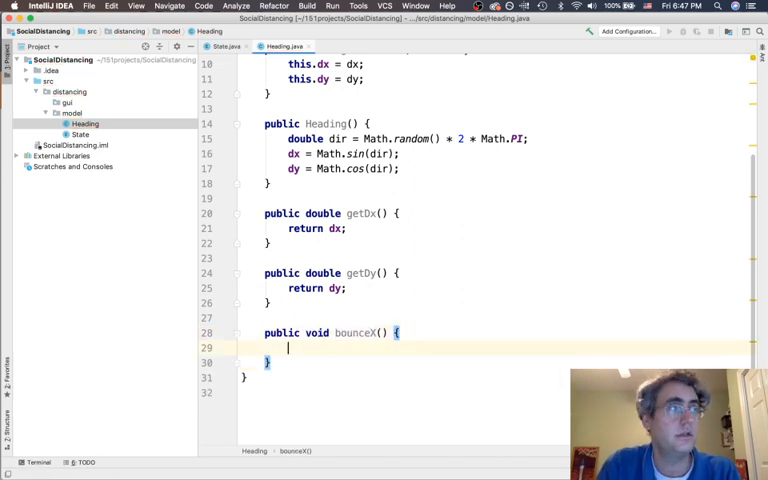
text(dx *=)
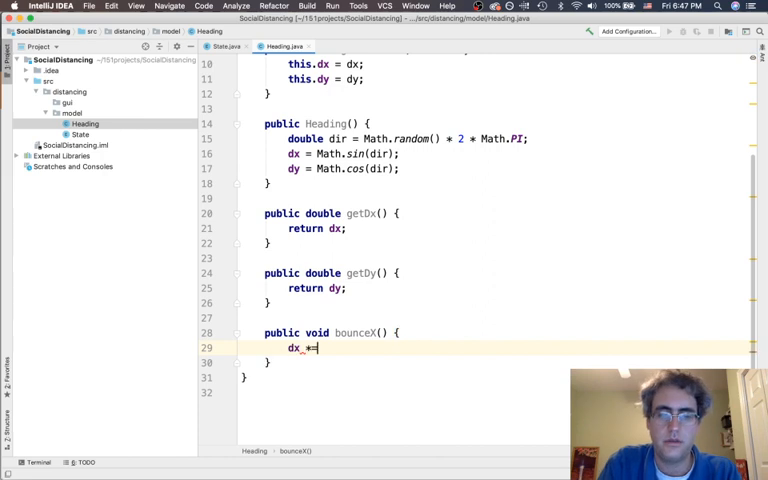
text(-1;)
click(496, 392)
text(public void)
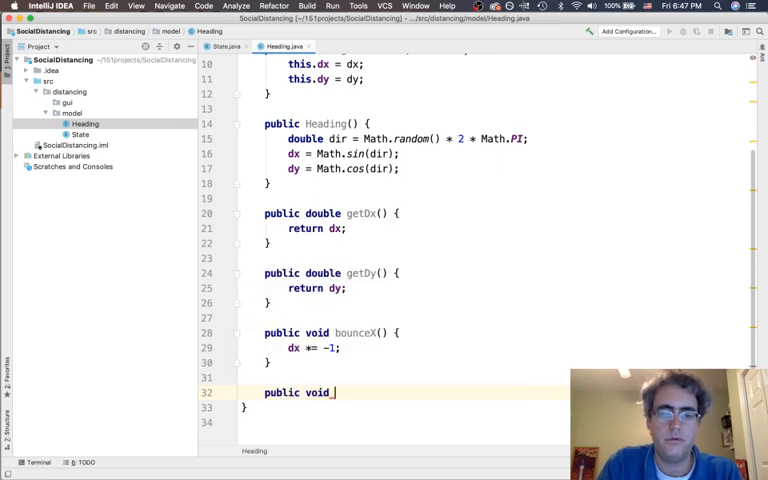
text(bounceY())
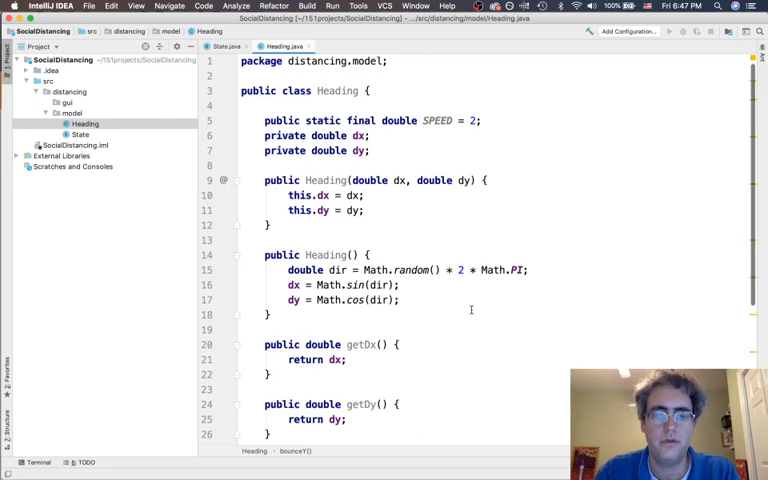
scroll(down, 3)
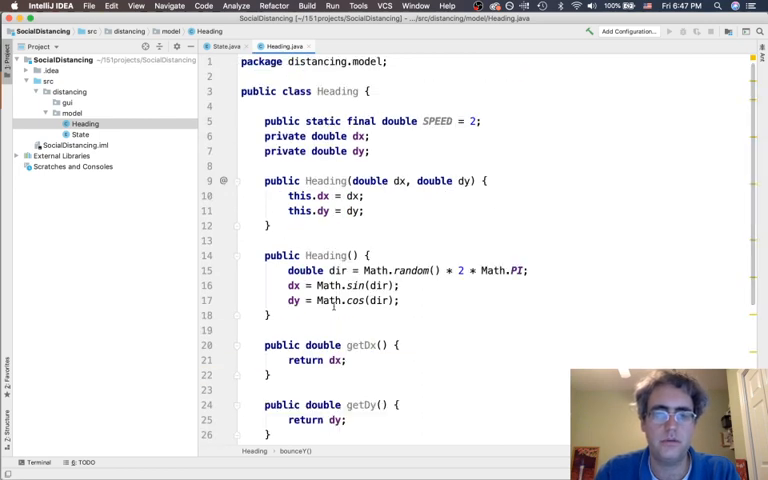
drag(270, 256, 270, 318)
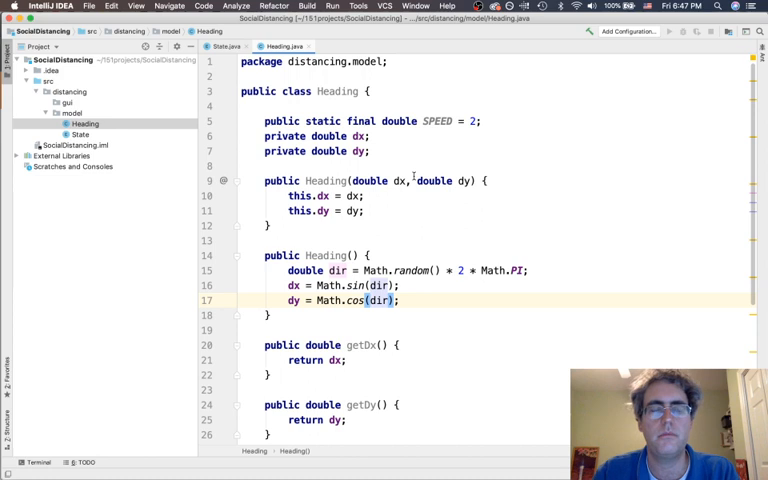
click(72, 112)
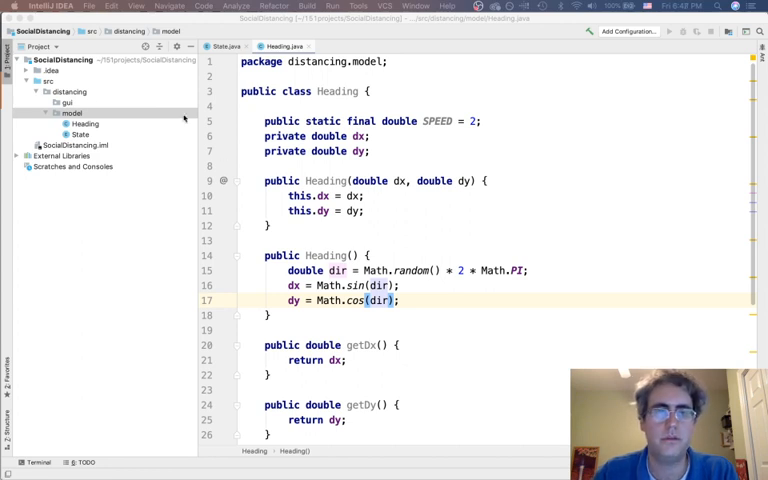
Create class Position in the model package declaring private double x and private double y
right_click(72, 112)
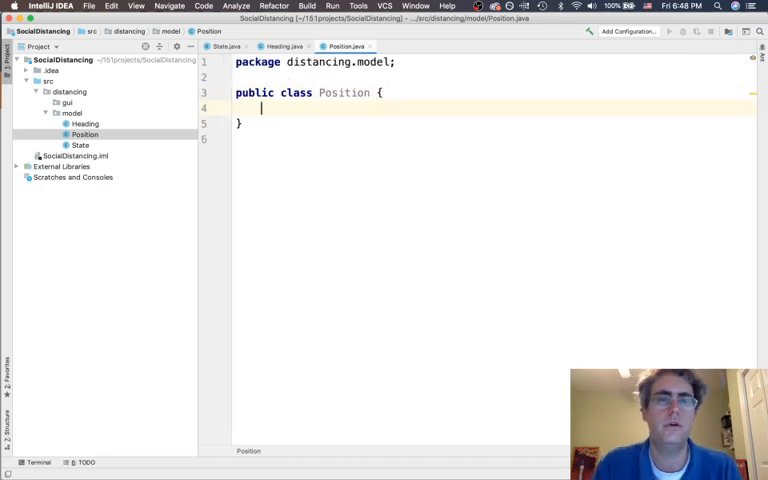
key(enter)
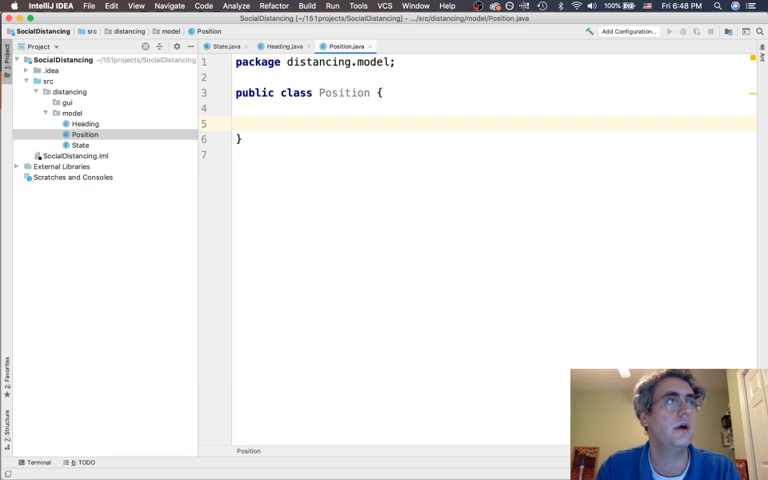
text(private double x;)
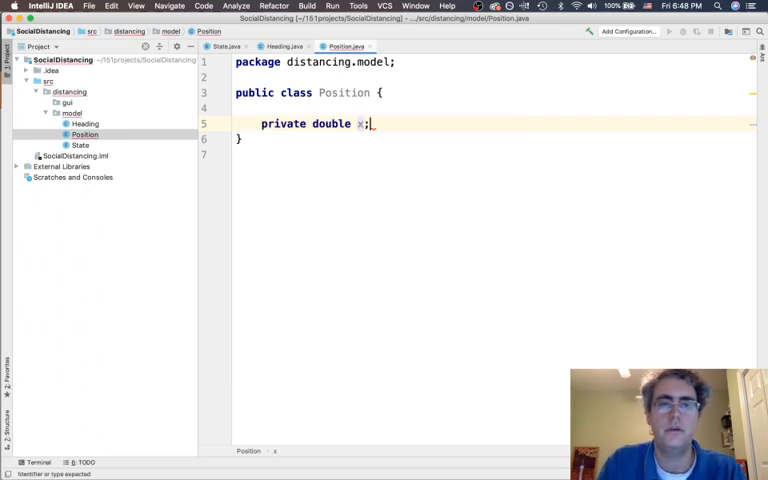
text(private_doube)
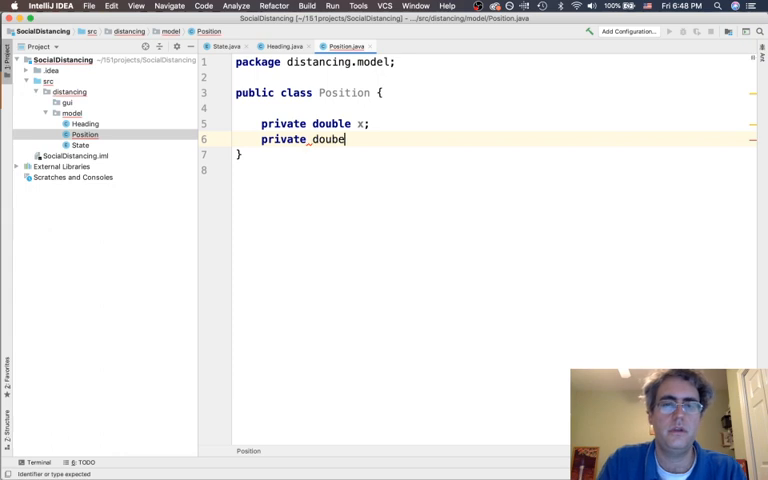
text(double y)
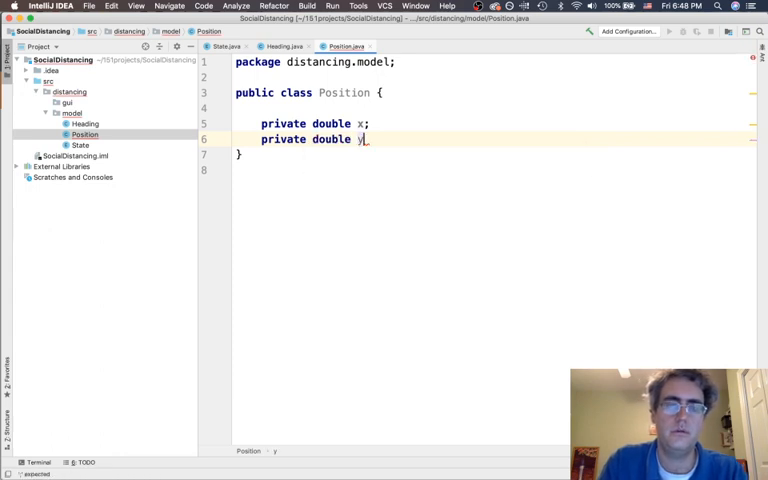
text(;)
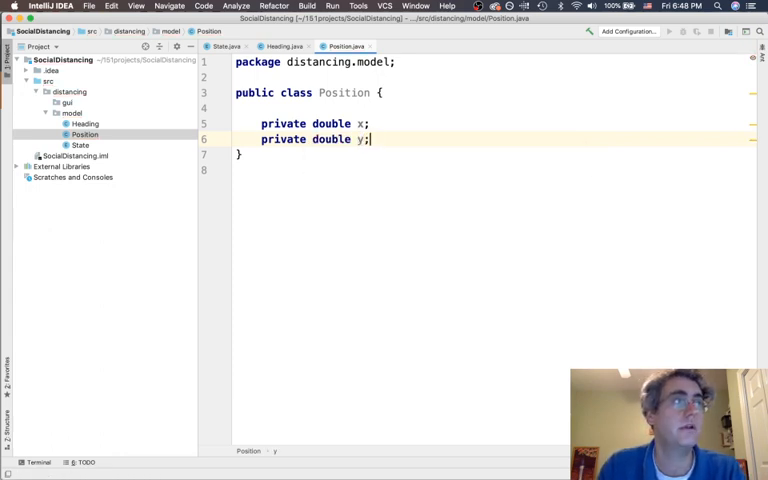
text(public Position(double x, double y) {)
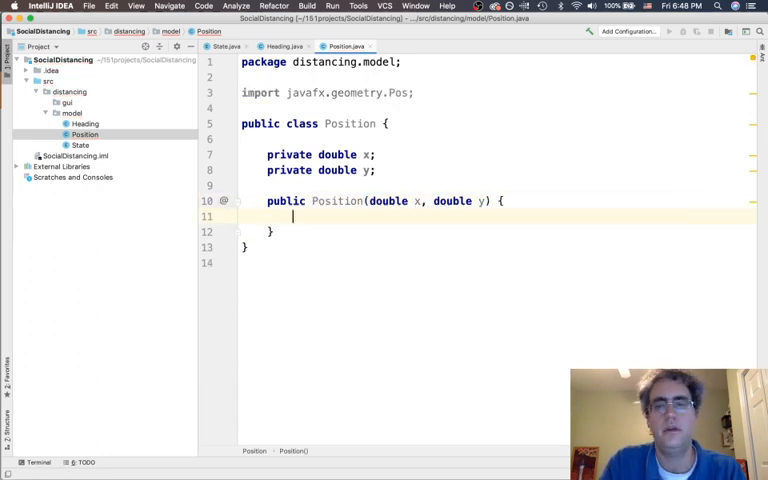
Assign this.x = x and this.y = y in Position(double x, double y) and start the getX/getY getters
text(this.x =)
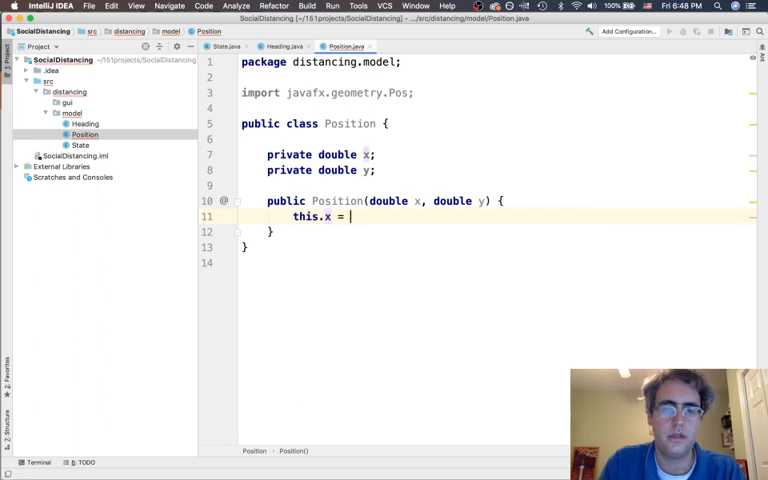
text(x;)
text(this.y = y;)
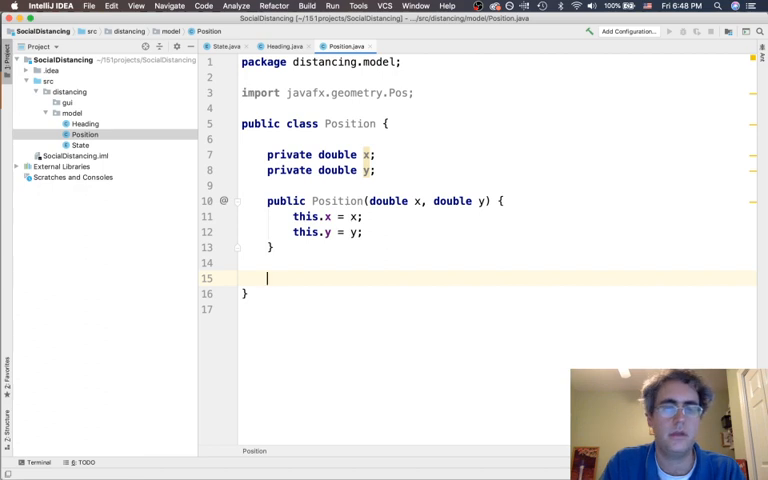
text(public double getX() {)
text(return x;)
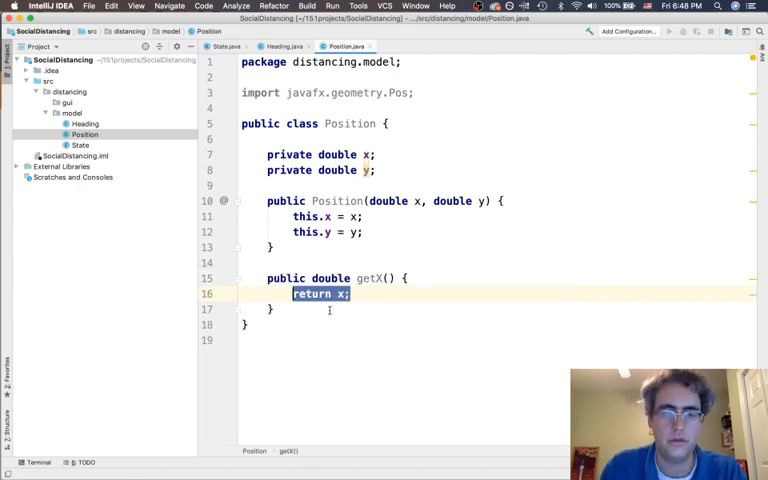
text(public double getY() {)
text(return y;)
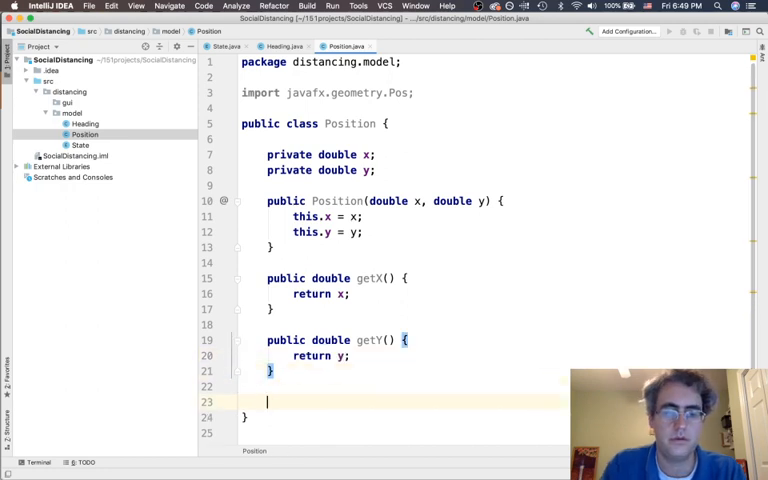
Declare public double distance(Position other) in the Position class
text(public dis)
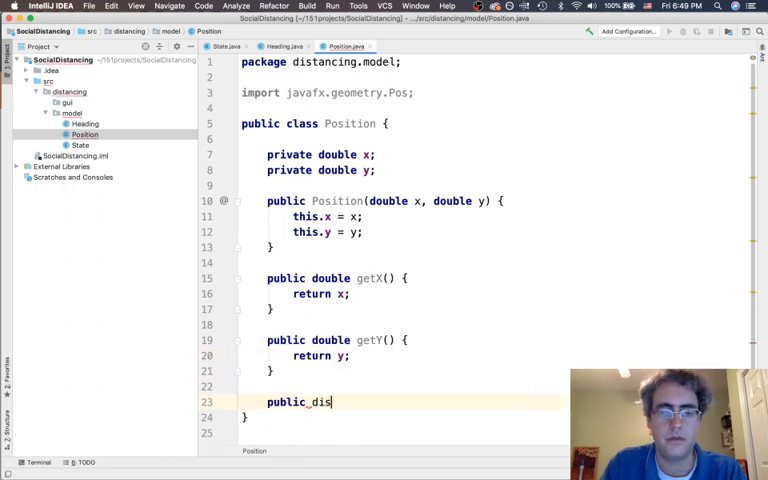
text(tance)
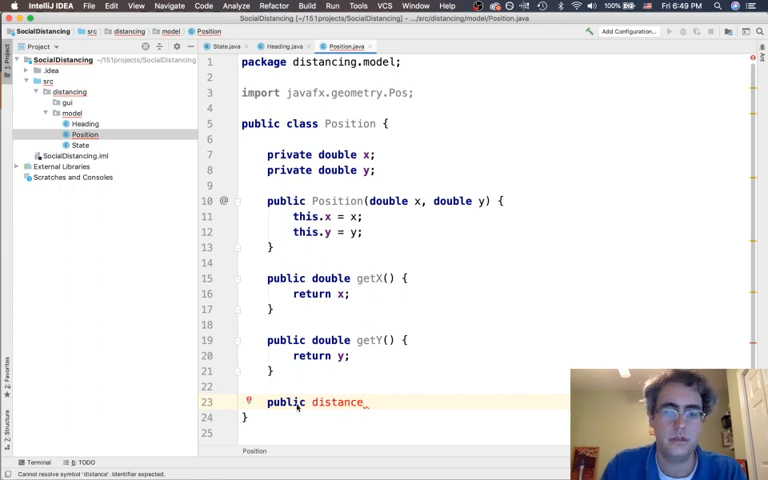
text(double)
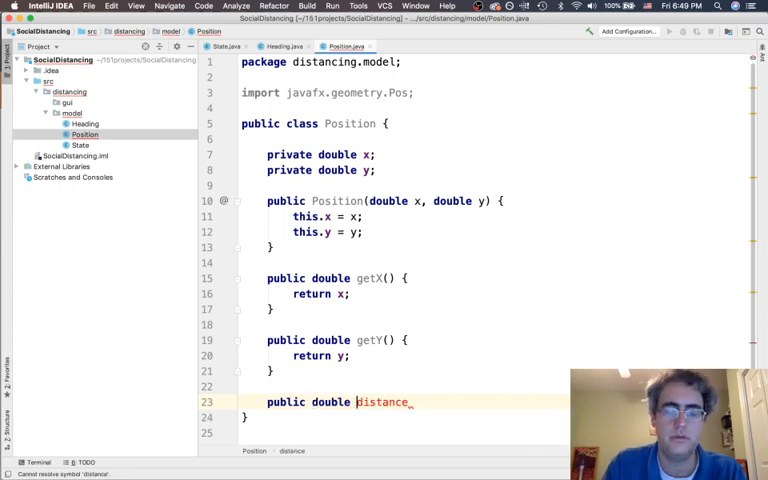
text(())
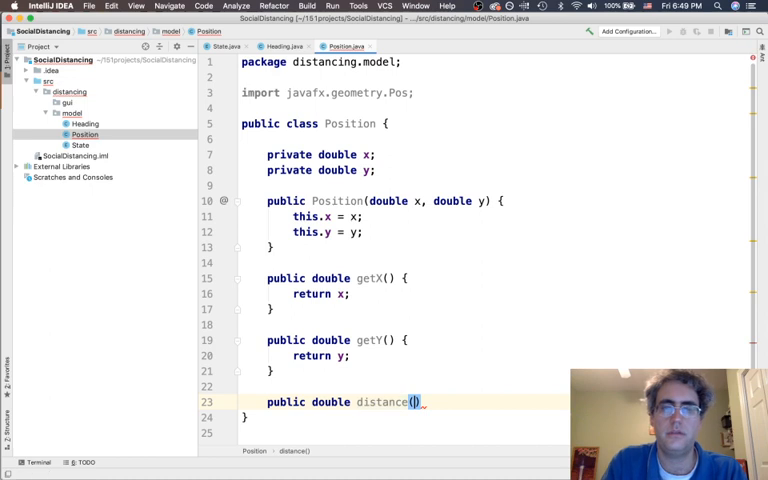
text(Po)
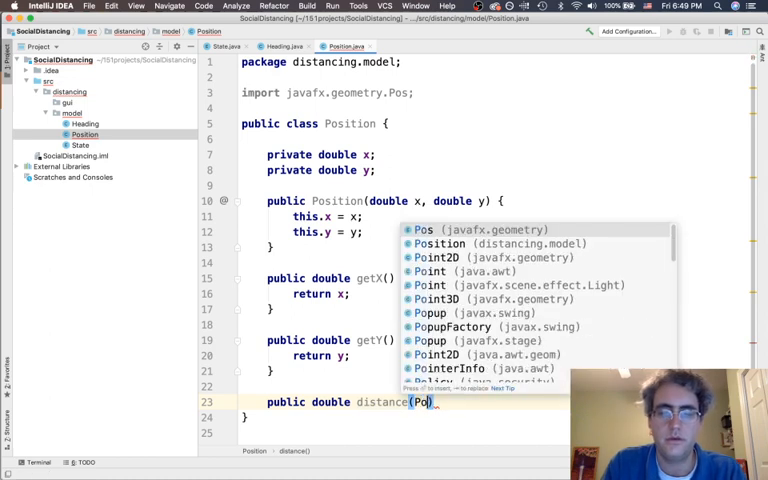
text(ition othe)
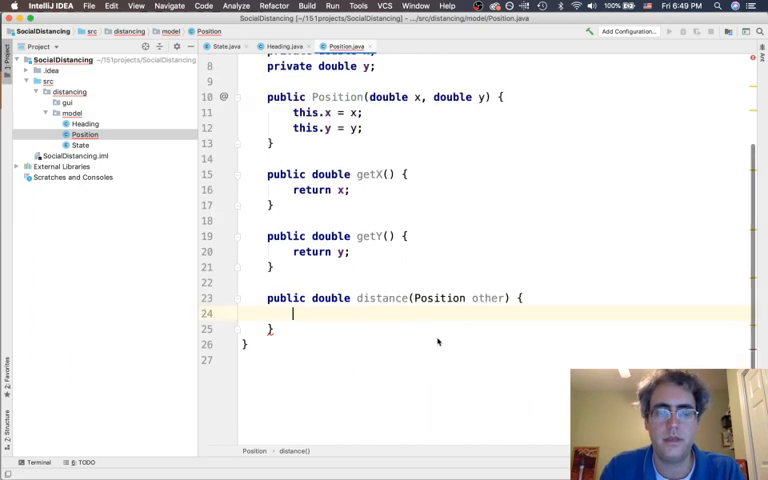
Return Math.sqrt(Math.pow(this.x - other.x, 2) + Math.pow(this.y - other.y, 2))
text(r)
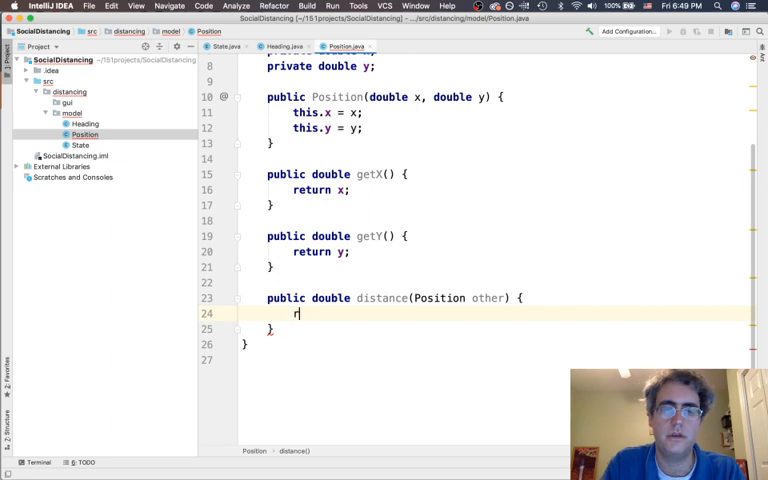
text(eturn Math.)
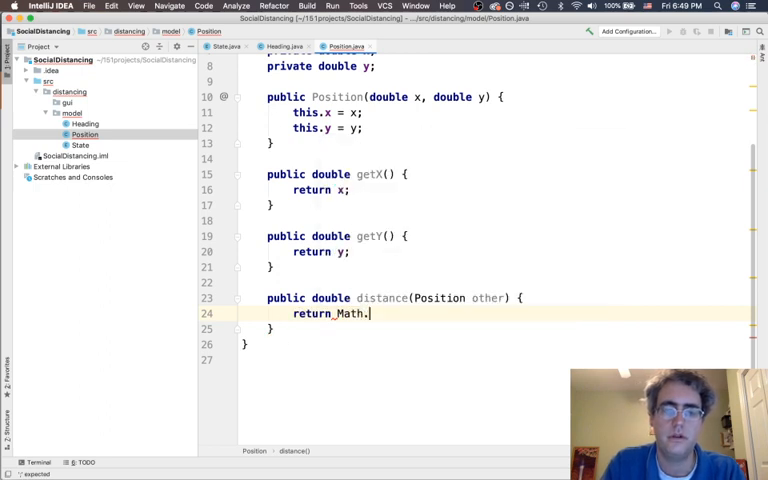
text(sqrt())
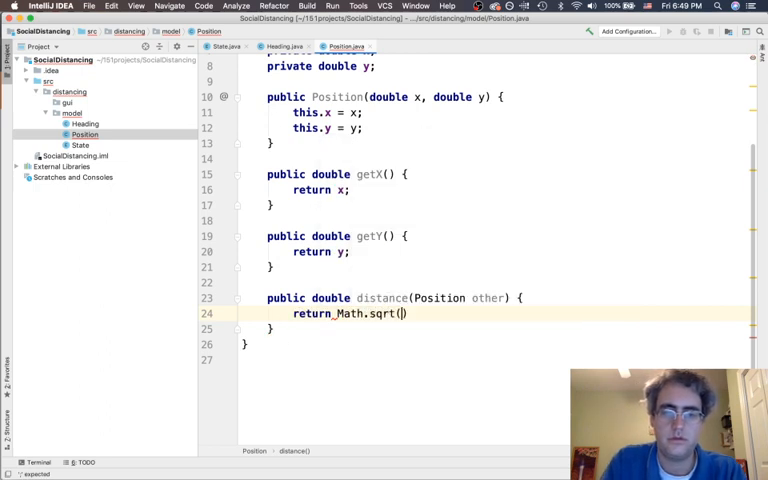
text(Math.pow(this.x - other.x, 2)
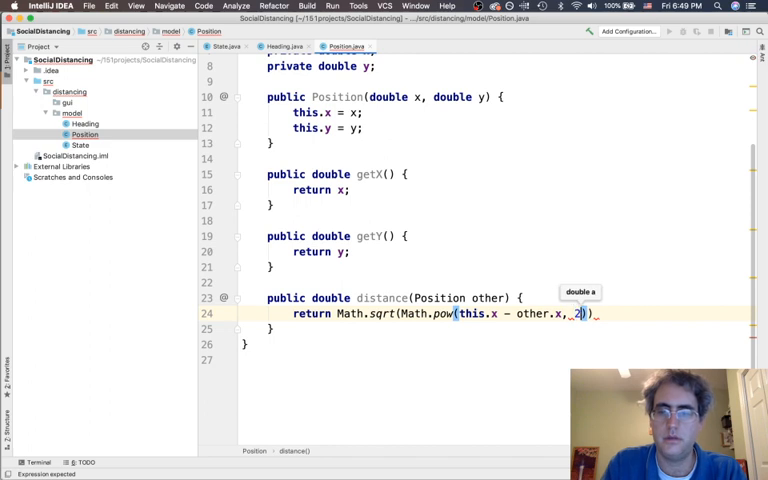
text(+)
text(Math.)
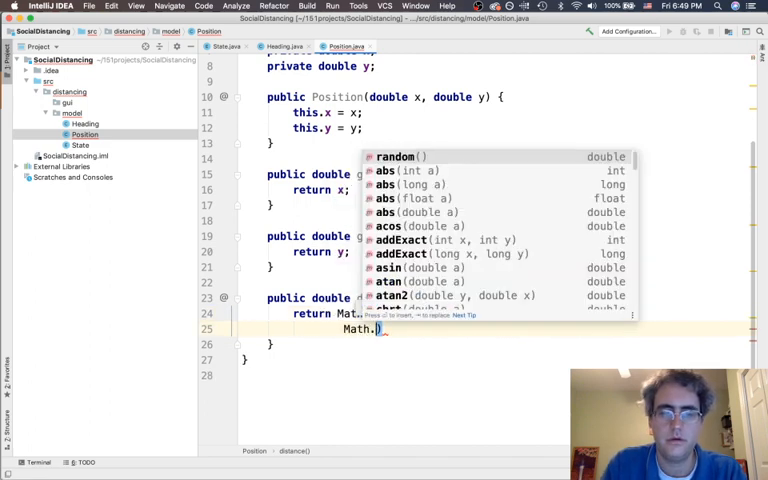
text(pow(this.y - other.y, 2)
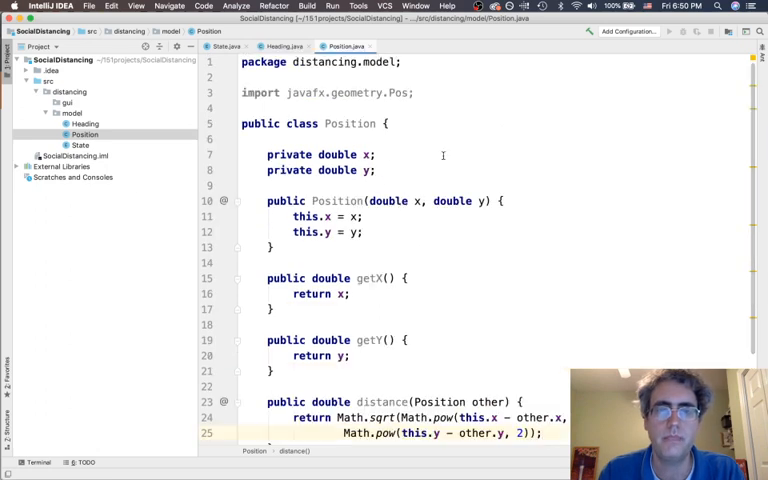
click(70, 112)
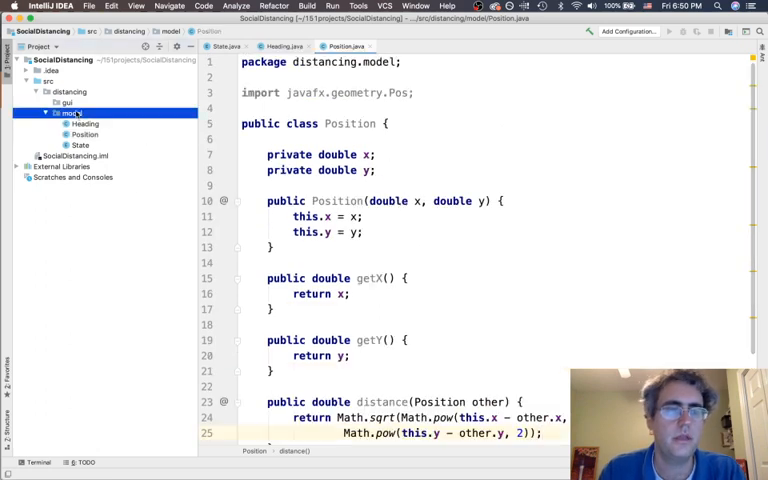